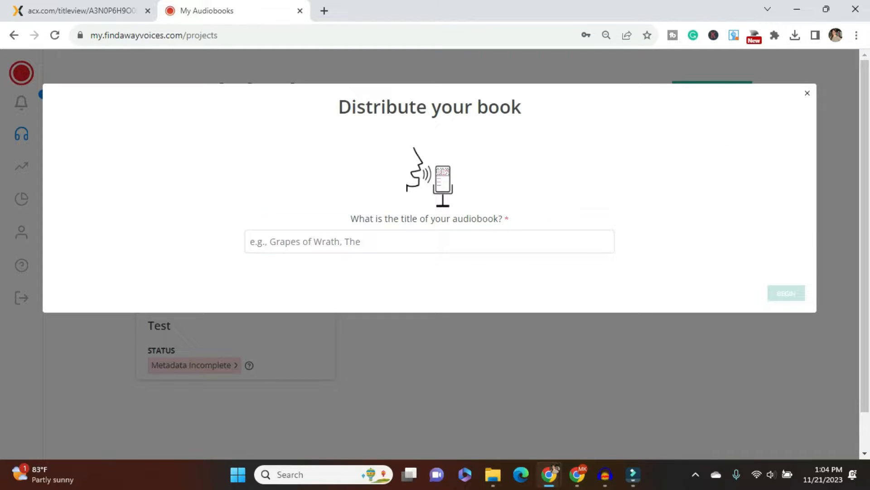
Enter the title 'Interview with a #Vanlifer' and begin the new audiobook project.
text(Interview with a)
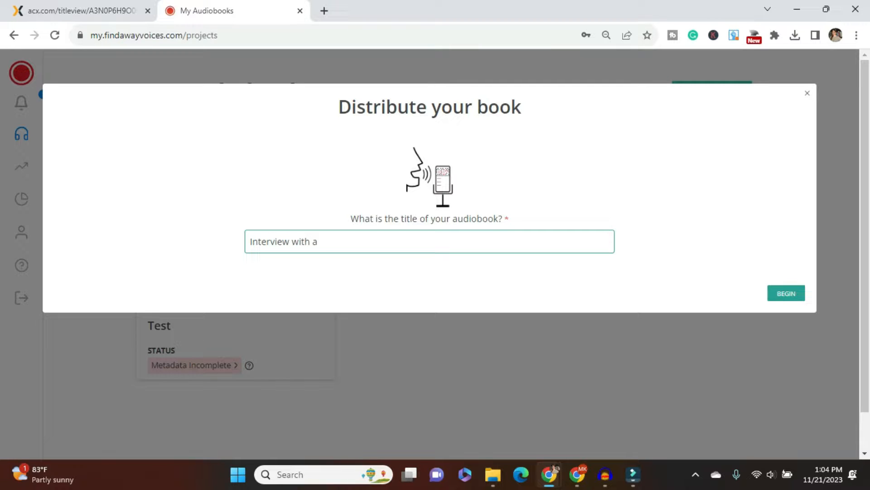
text(#Vanlifer)
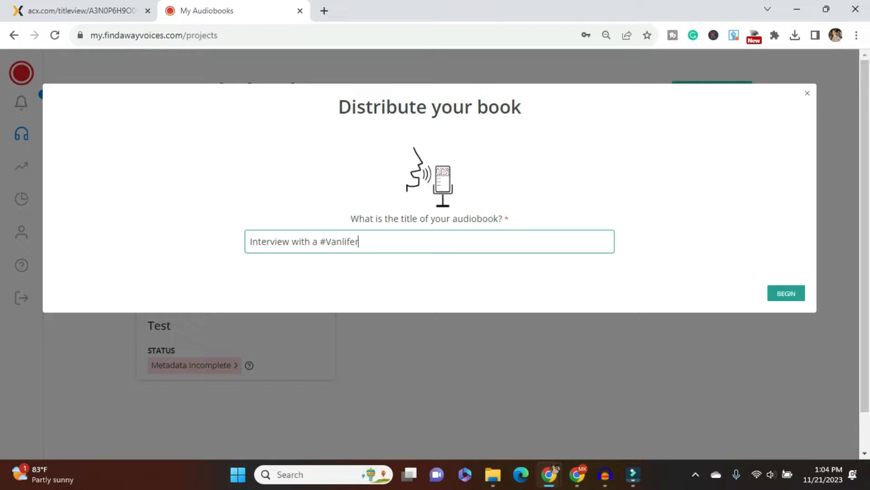
click(788, 292)
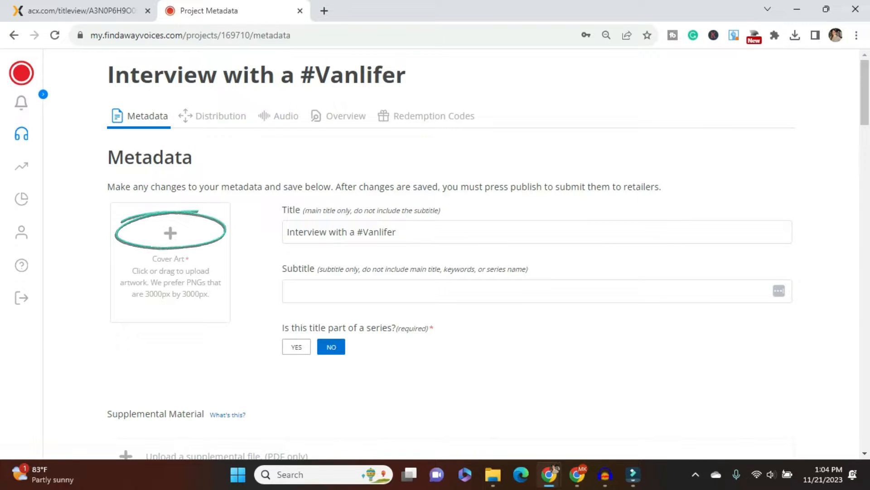
Upload 'IWAL Audiobook cover (1)' from the creative folder as the cover art.
click(169, 232)
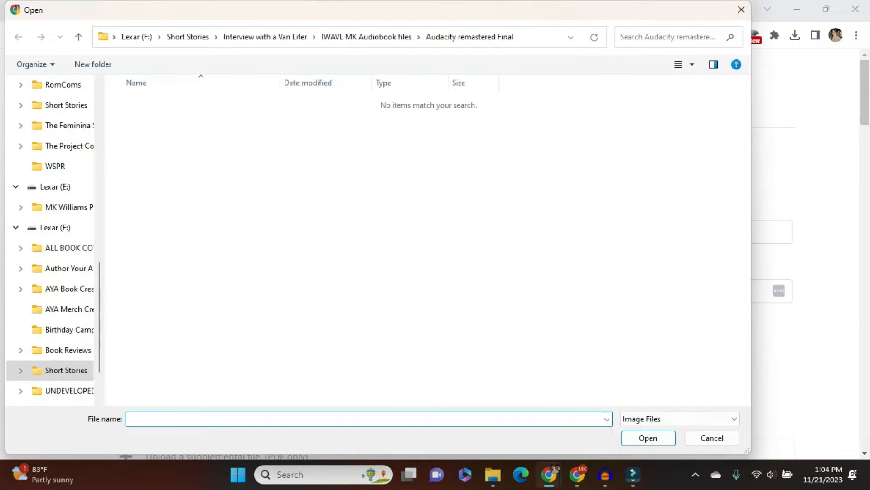
click(266, 37)
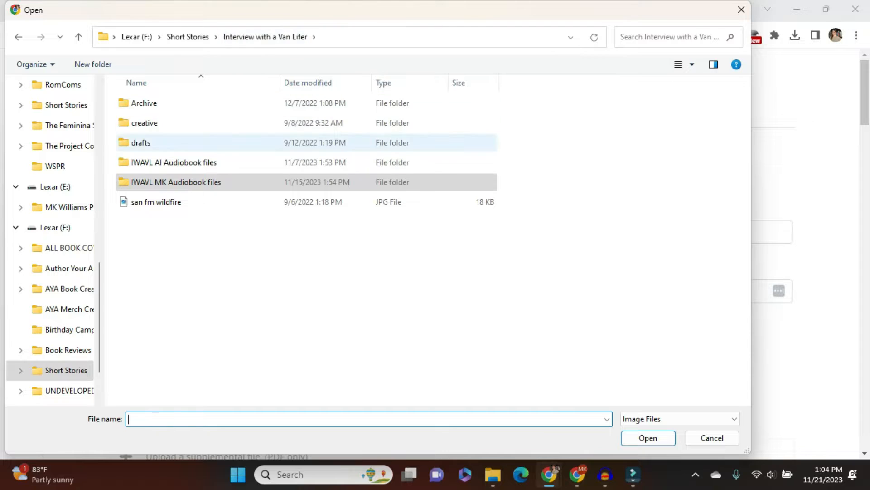
double_click(143, 123)
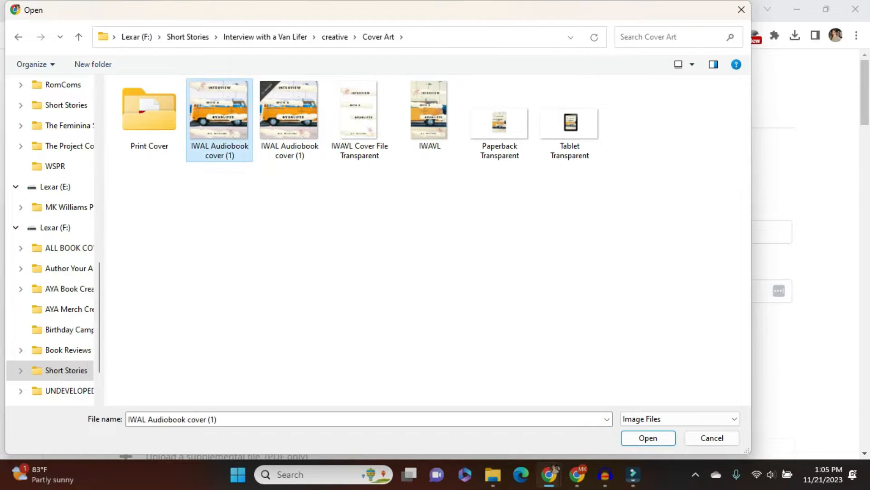
click(712, 438)
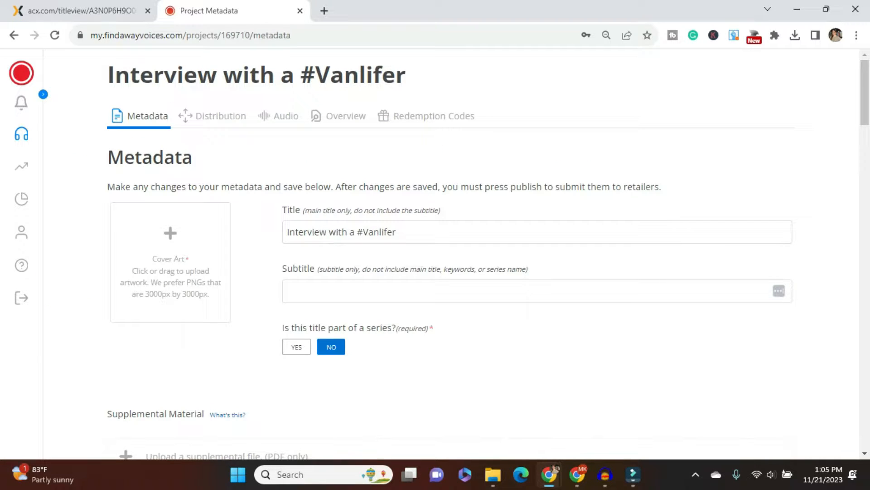
scroll(down, 3)
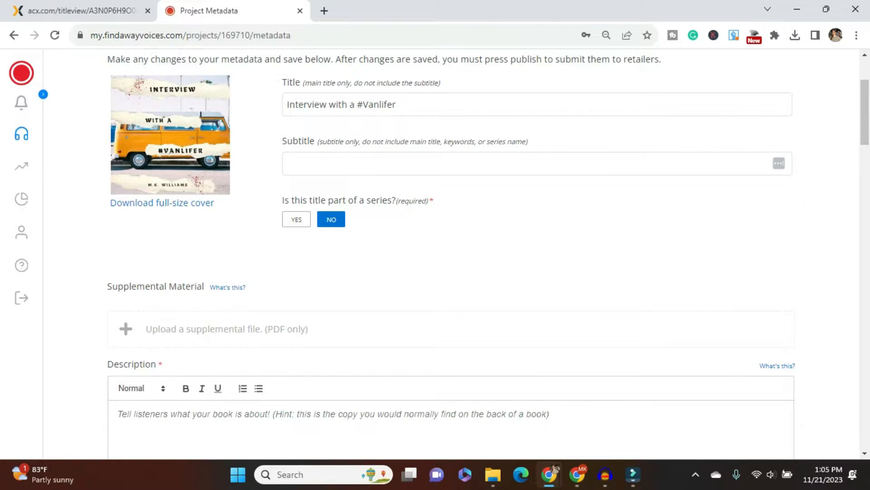
scroll(down, 3)
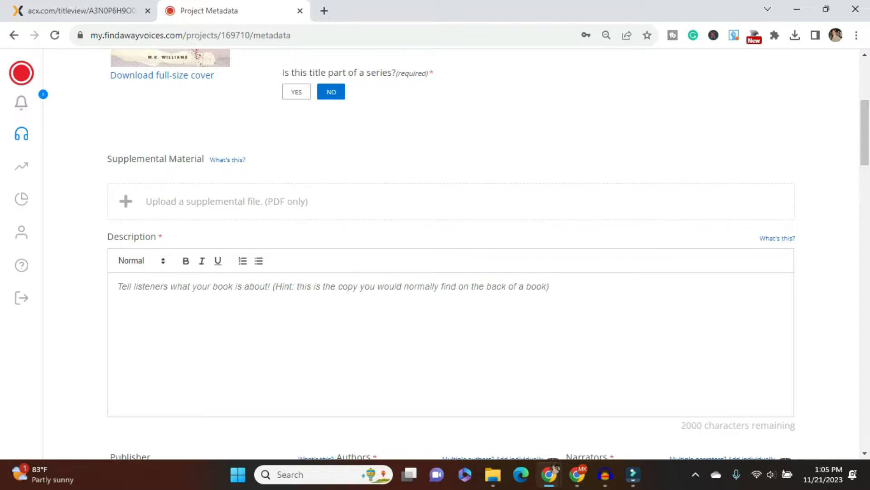
Enter the climate-crisis vampire description and publisher M.K. Williams Publishing, LLC.
scroll(down, 3)
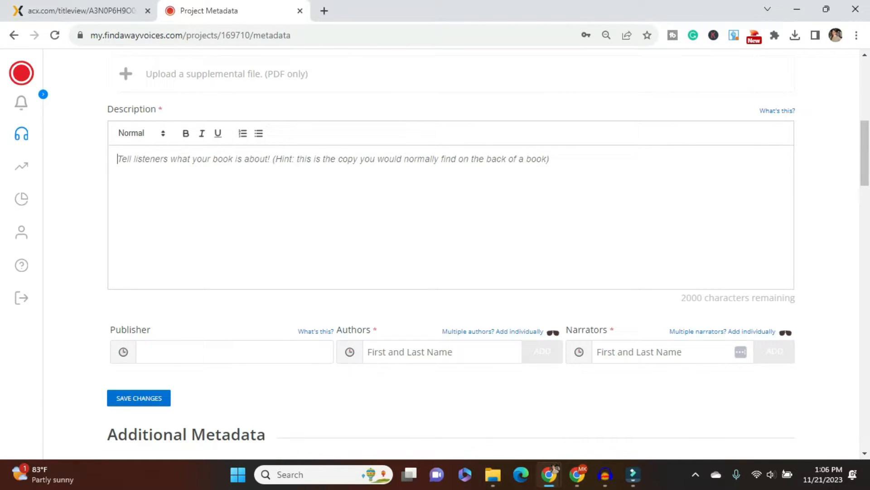
text(The one question no one is asking in the current climate crisis is, "how does this affect the vampire population?")
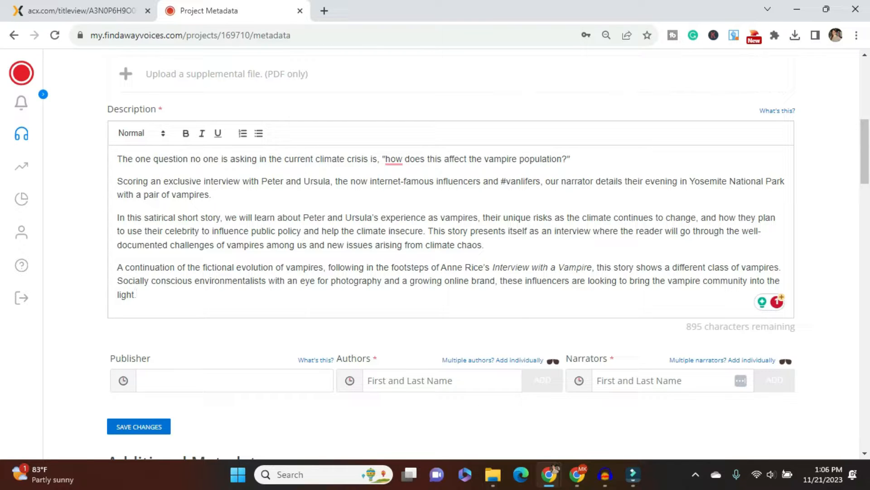
scroll(down, 3)
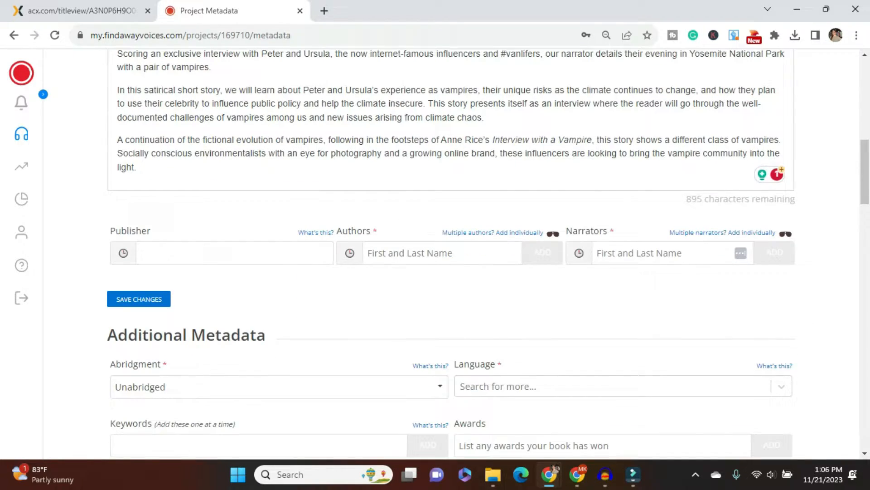
text(M.K. Williams Publishing, LLC)
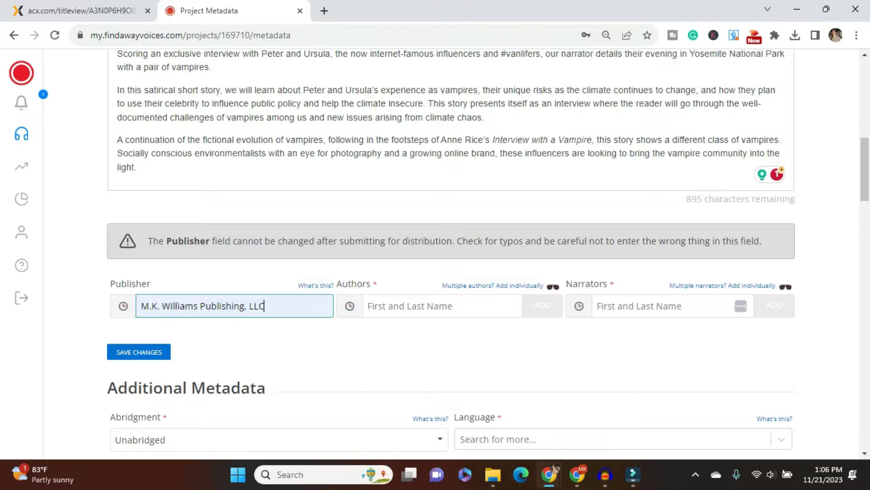
Add M.K. Williams as the author and enter M.K. Williams as narrator.
click(442, 305)
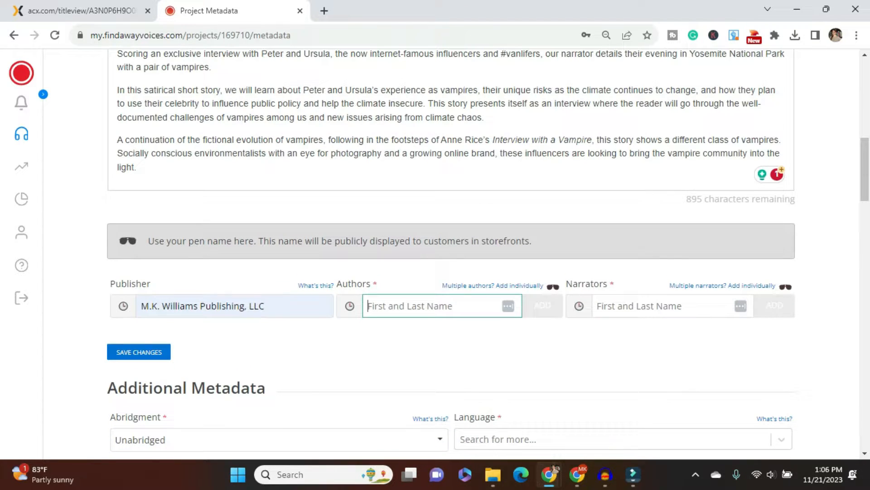
text(M.K. Williams)
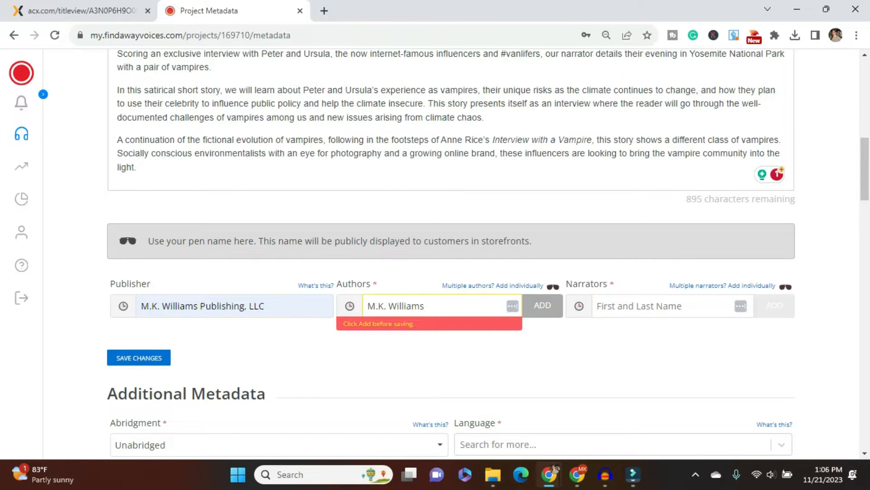
click(542, 305)
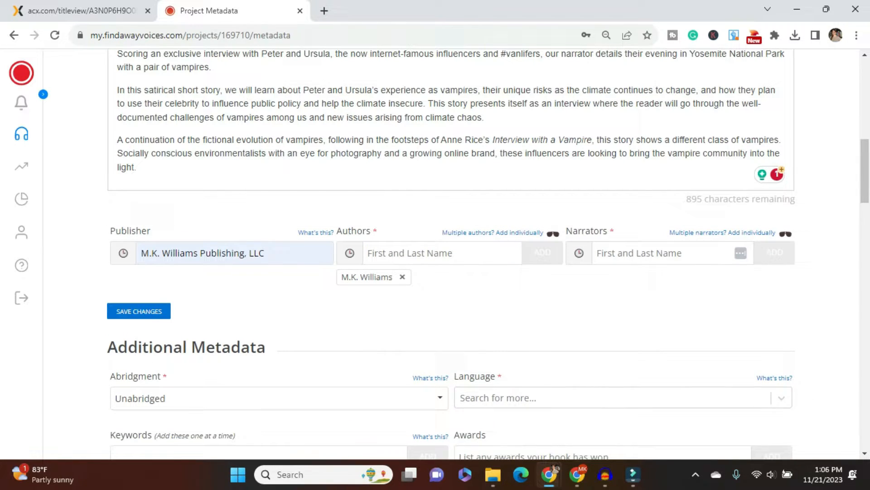
text(M)
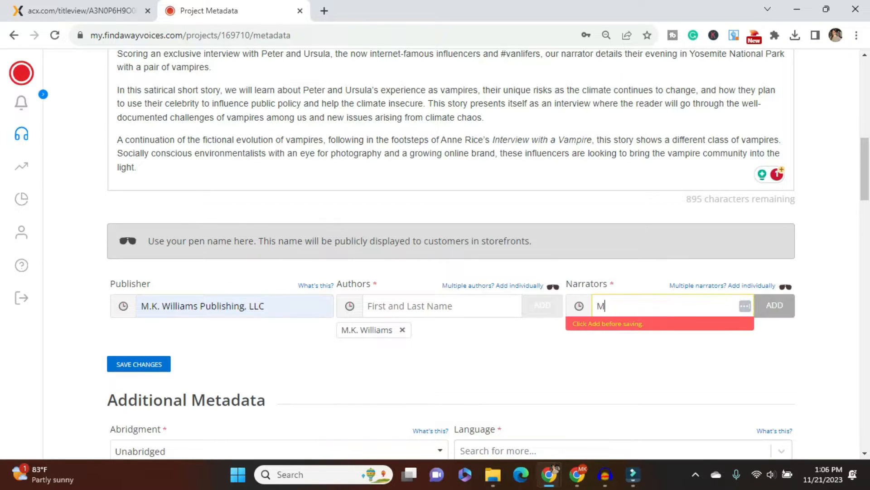
text(.K. Williams)
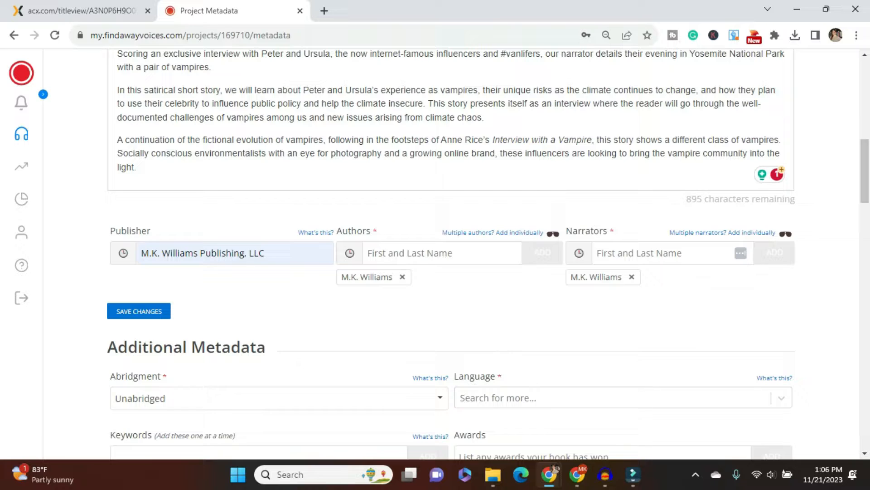
Set the language to English and enter the 'short story' keyword.
click(612, 398)
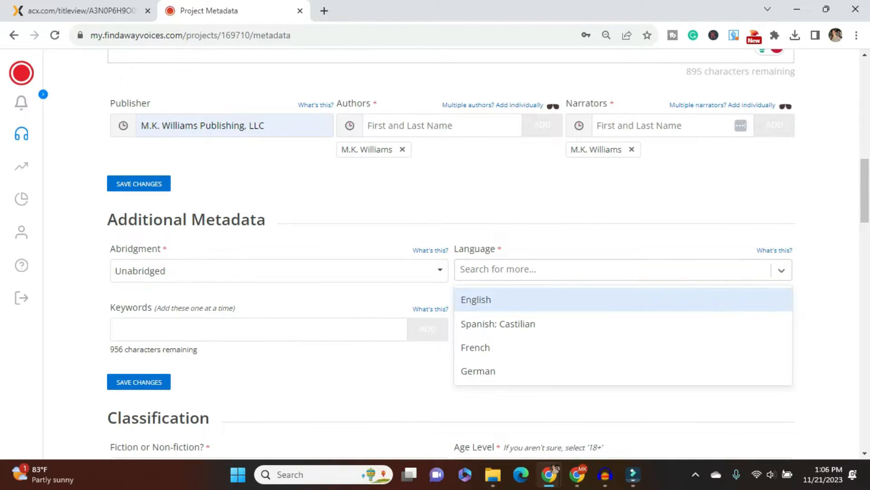
click(476, 299)
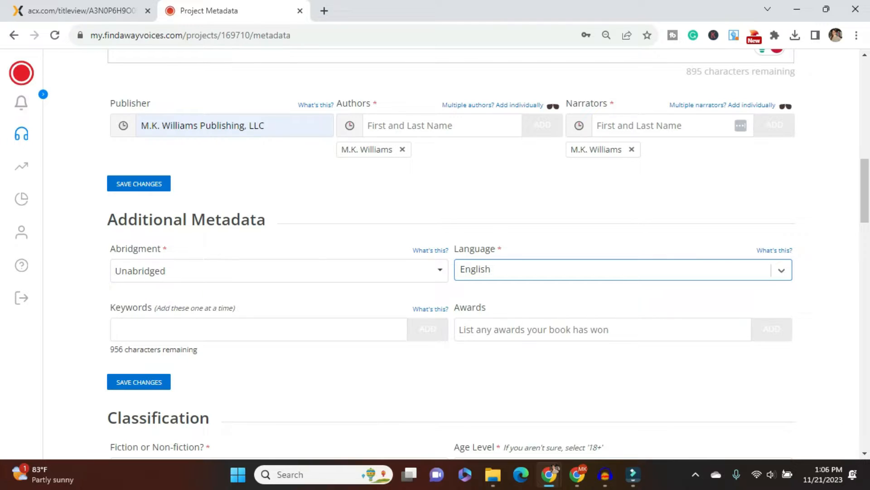
click(259, 329)
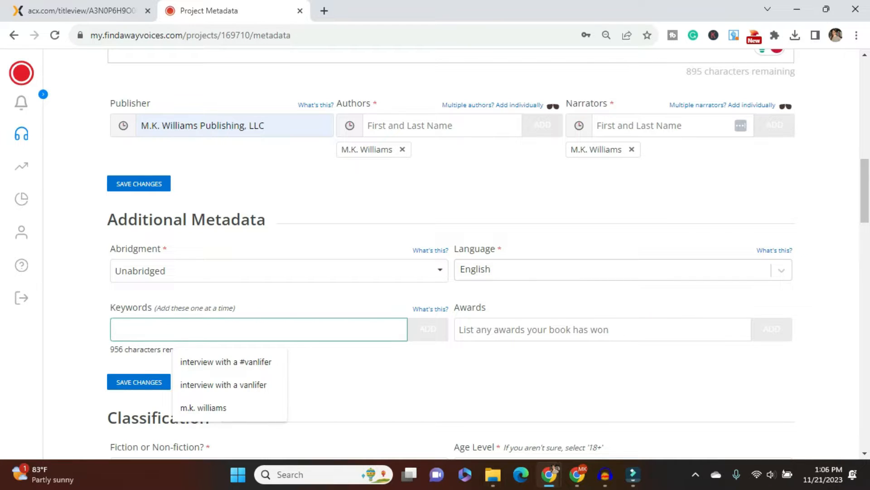
text(short sto)
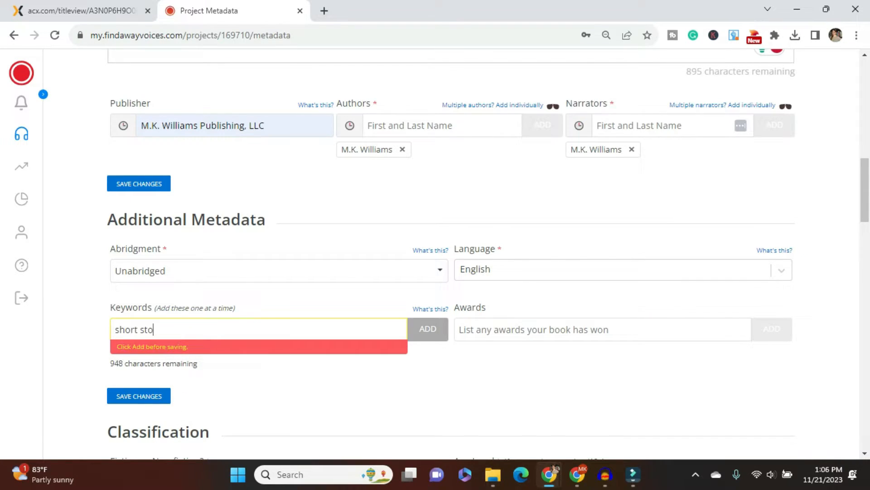
text(ry)
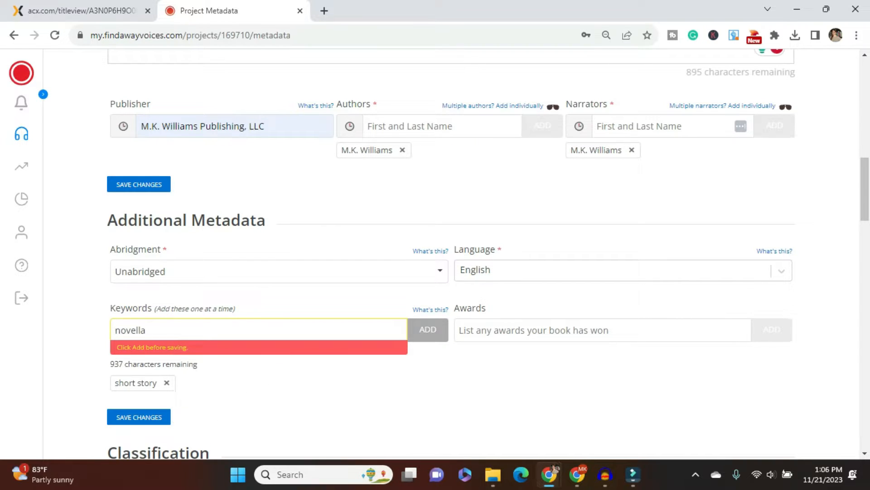
Add keywords vampires, vampire short story, yosemite national park, and author narrated.
text(vampires)
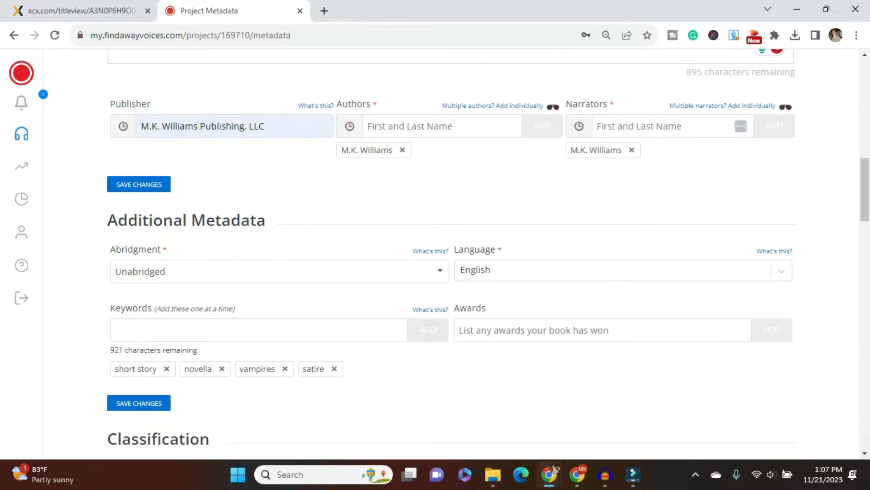
text(vampire short storu)
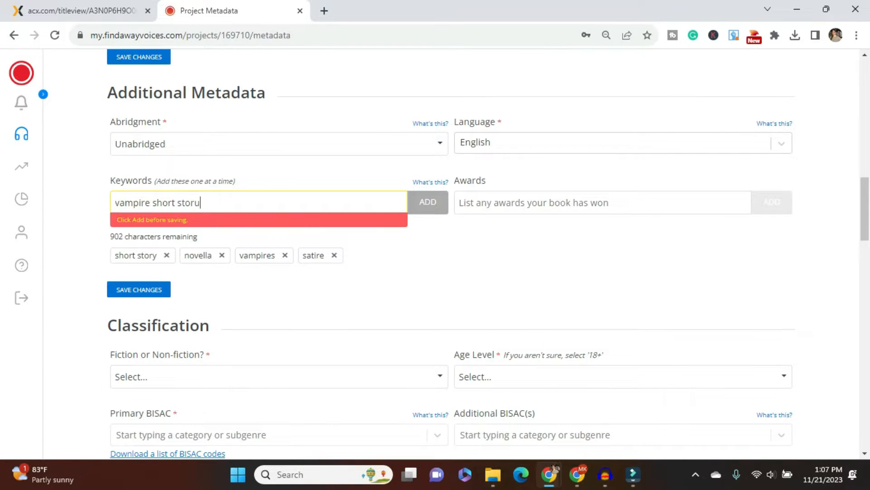
click(427, 203)
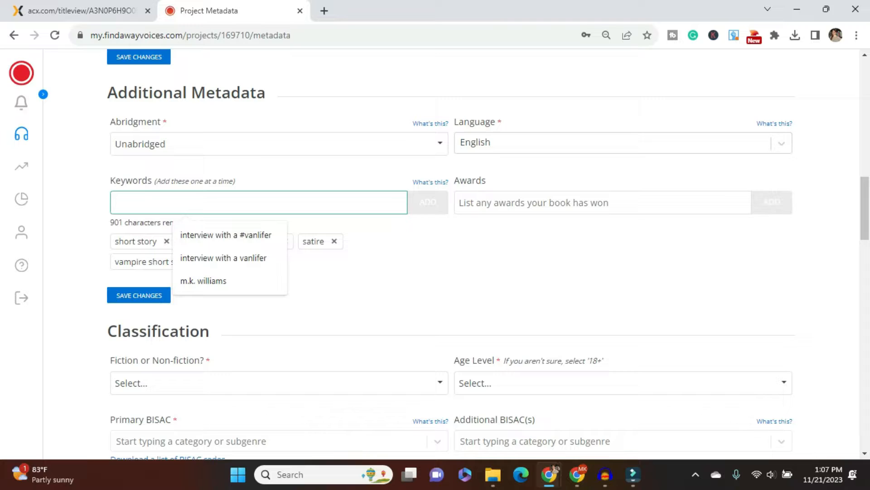
text(yosemite national)
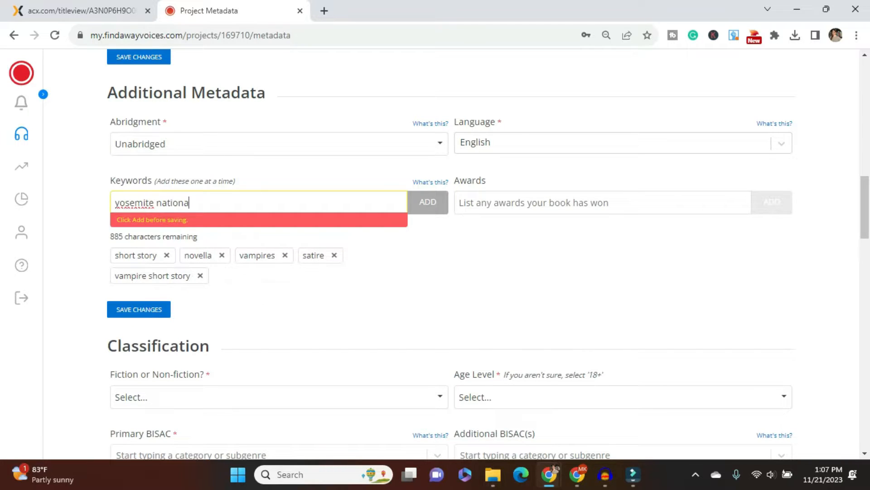
click(428, 202)
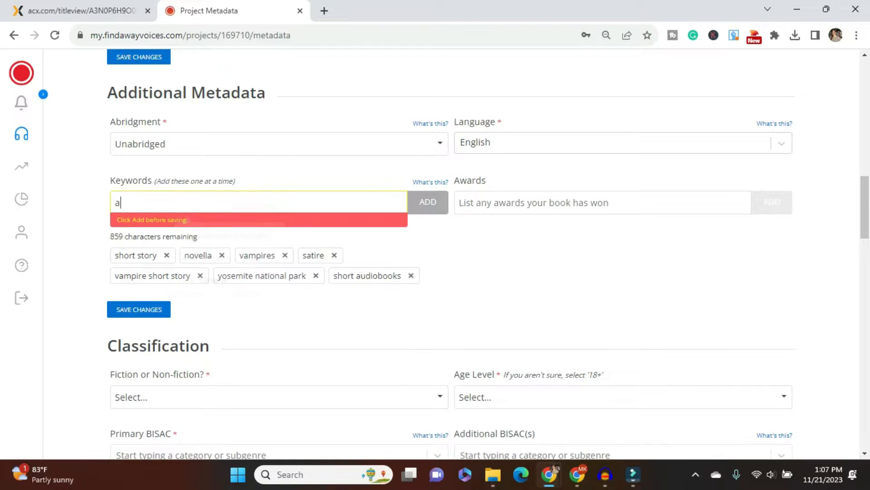
click(427, 203)
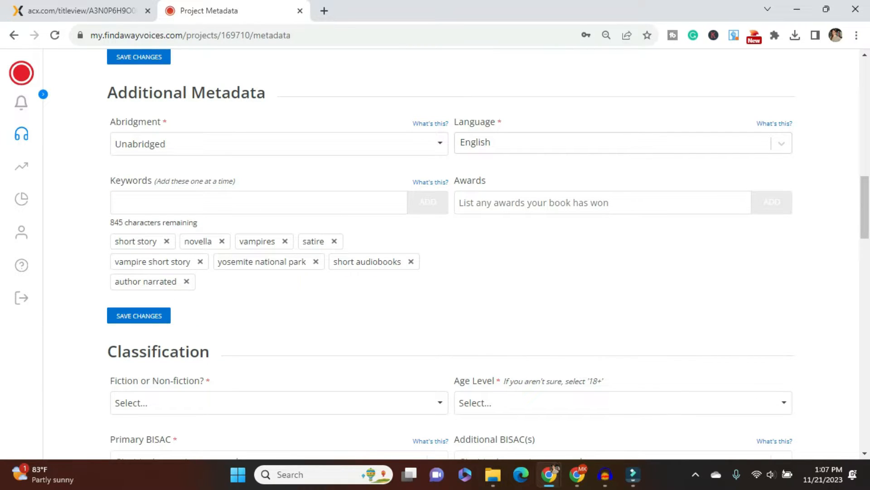
Set the audiobook's age level to Age 18+.
scroll(down, 3)
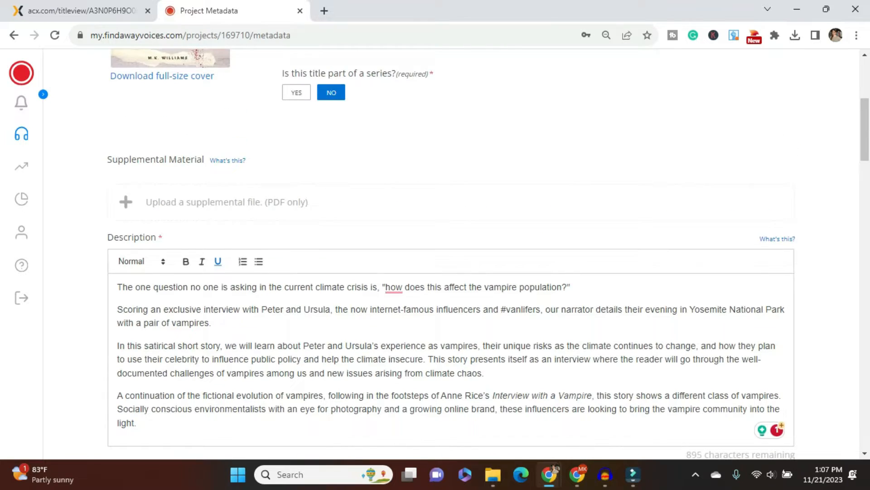
scroll(down, 3)
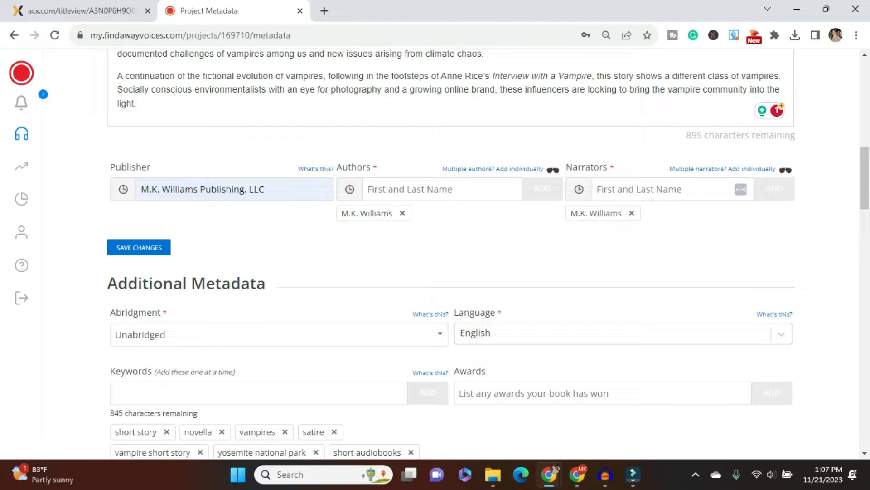
scroll(down, 3)
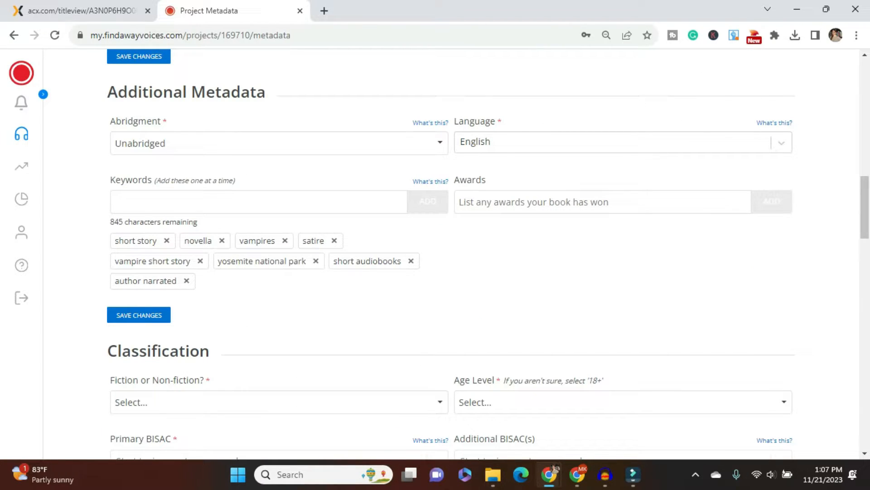
scroll(down, 3)
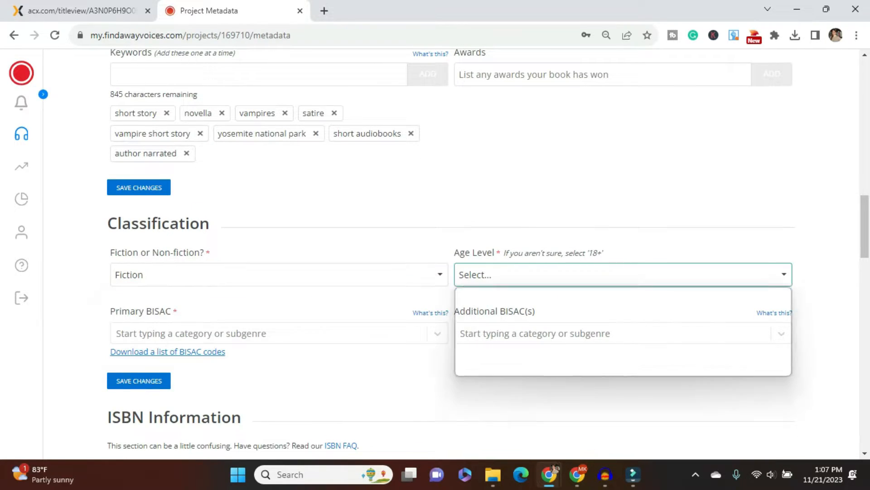
click(622, 274)
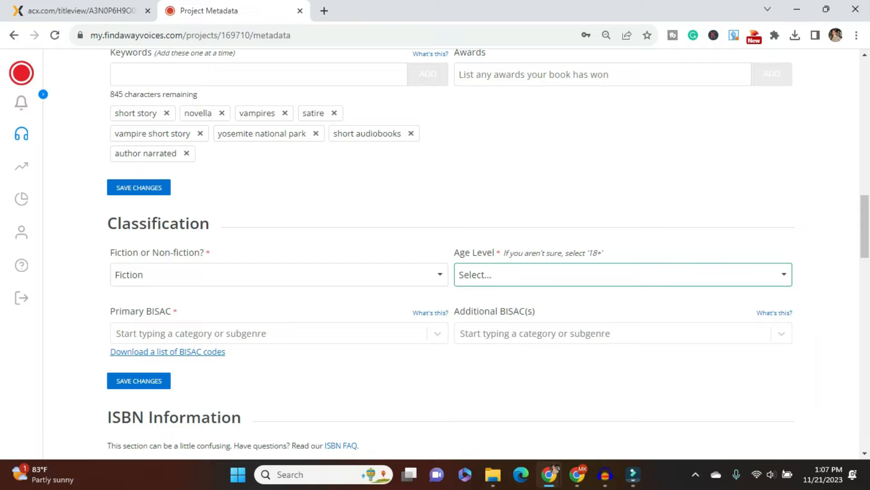
click(617, 274)
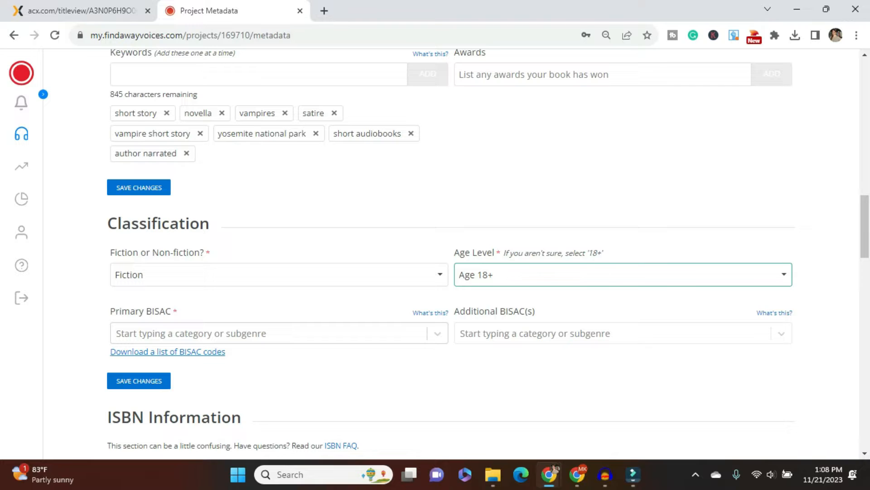
Make FICTION / Short Stories (single author) primary BISAC and add FICTION / Satire.
scroll(down, 3)
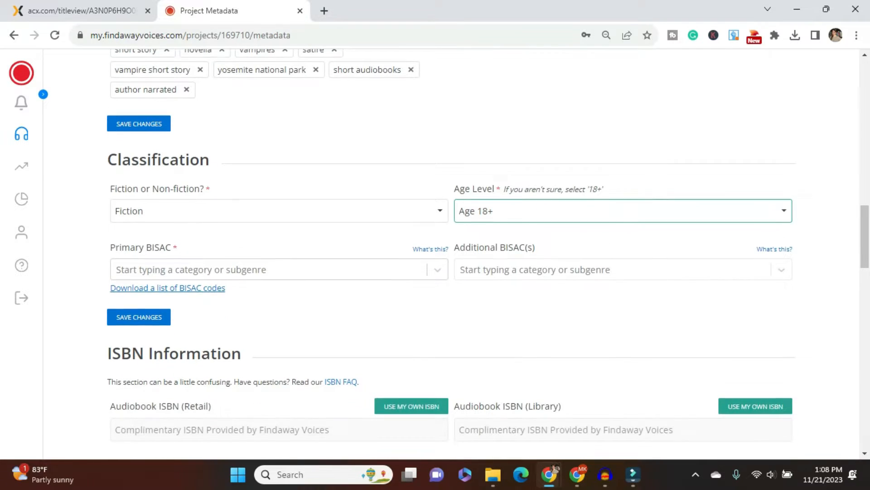
text(v)
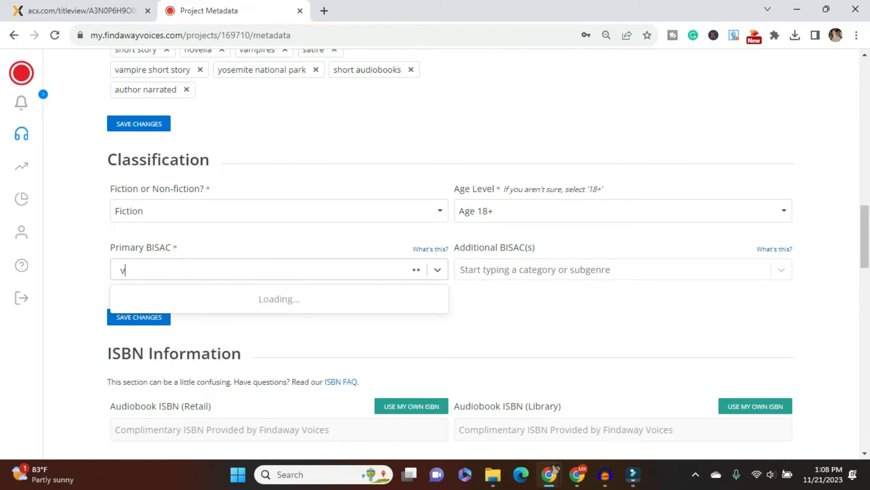
text(ampire)
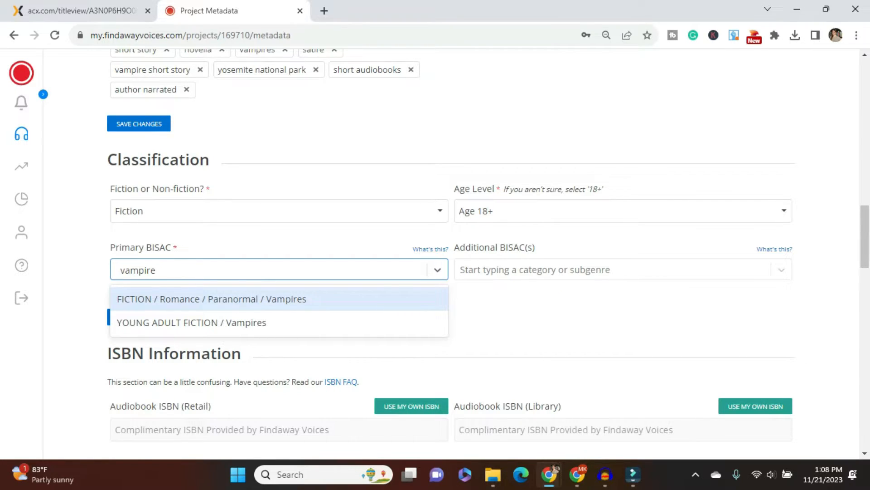
double_click(136, 270)
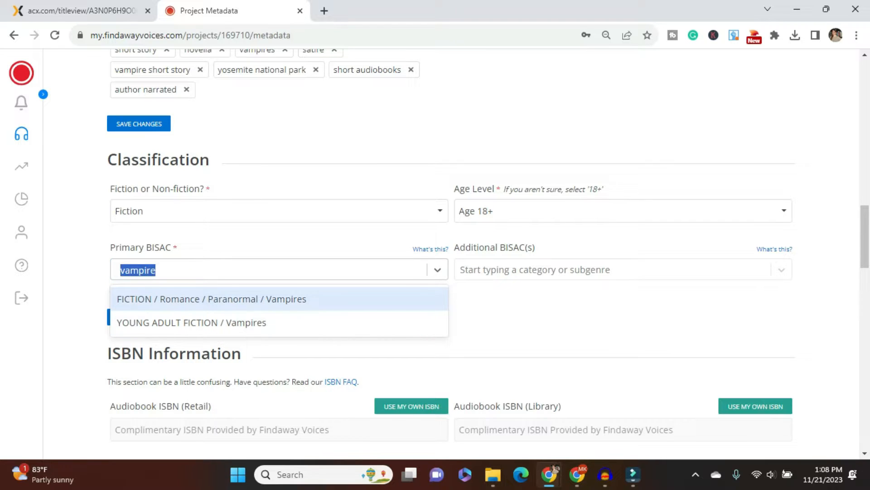
text(short)
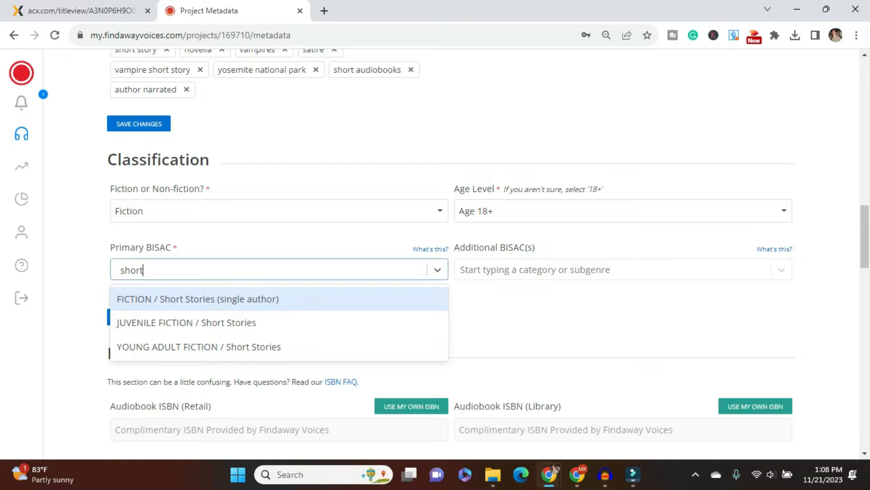
click(199, 299)
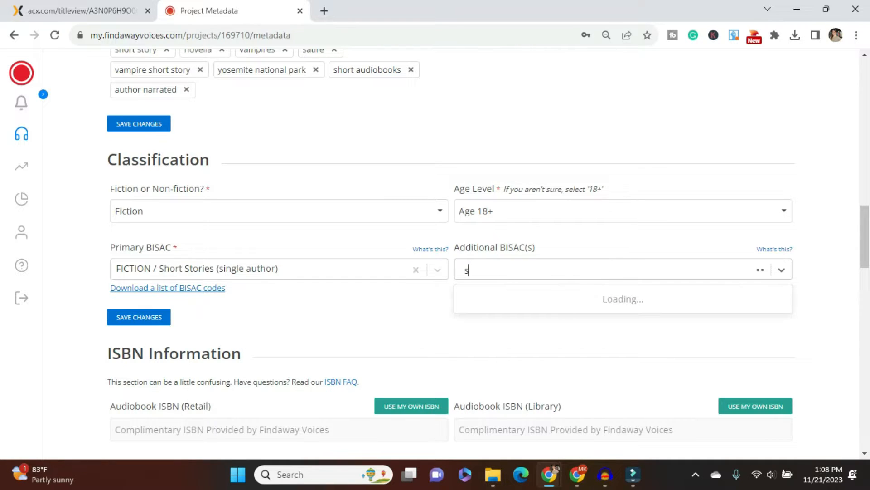
text(atire)
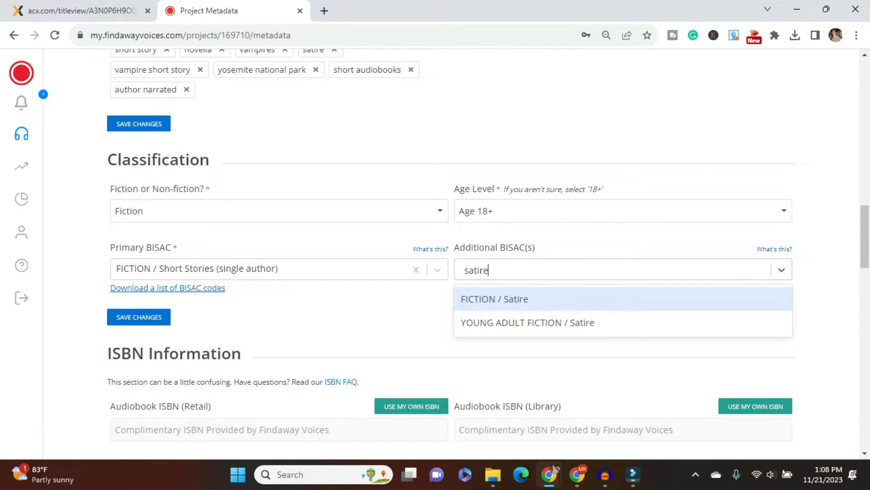
click(494, 299)
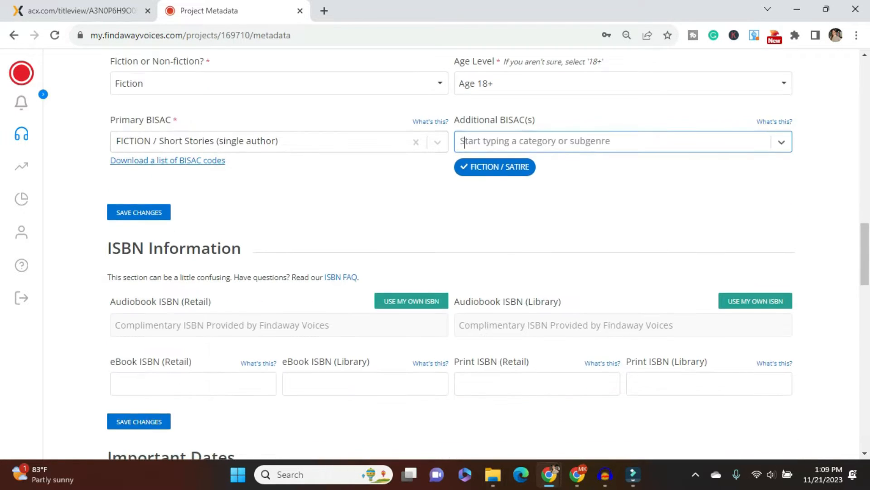
scroll(down, 3)
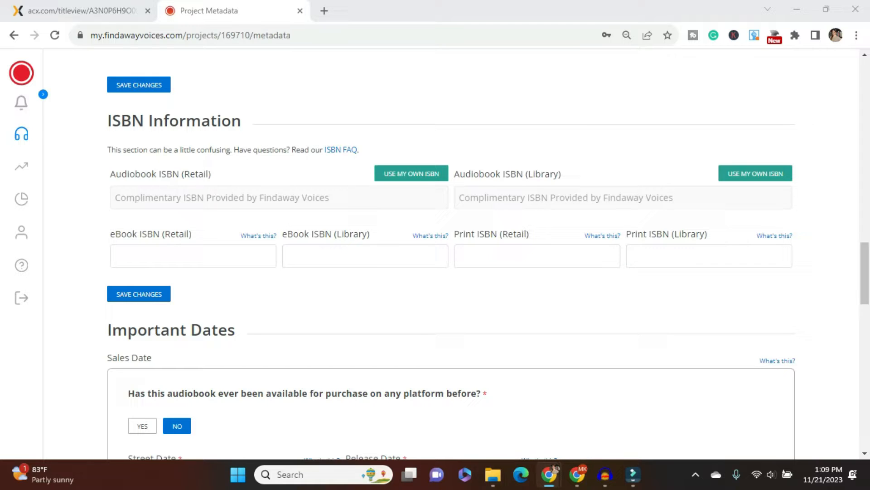
mouse_move(411, 173)
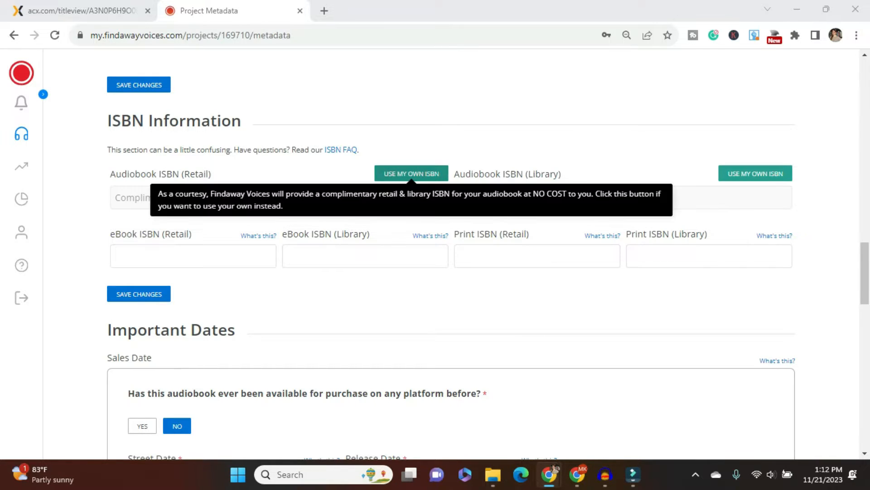
click(411, 173)
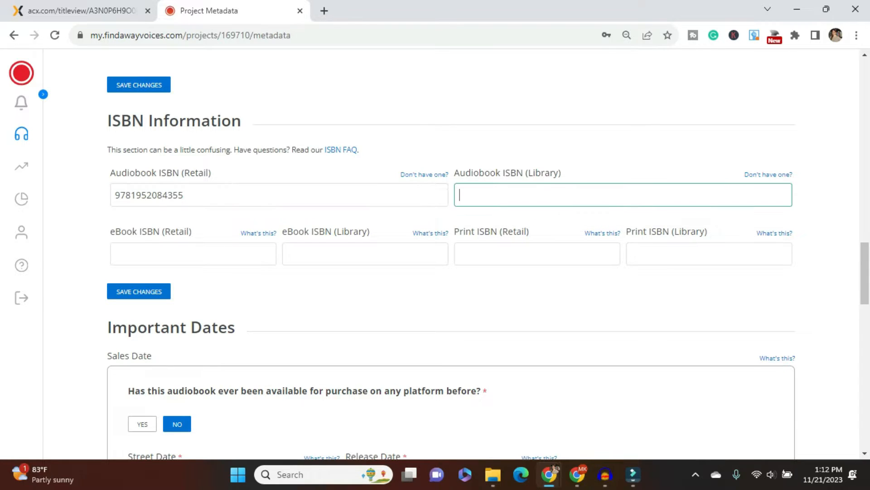
text(9781952084355)
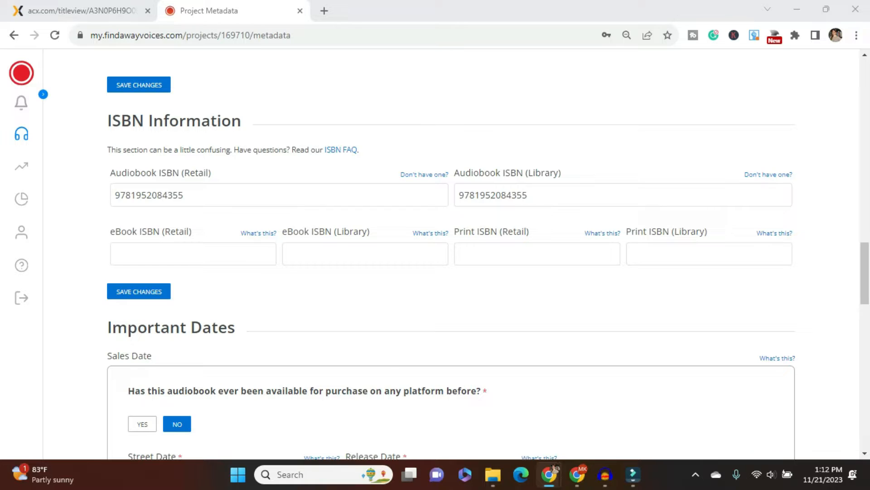
text(9781952084263)
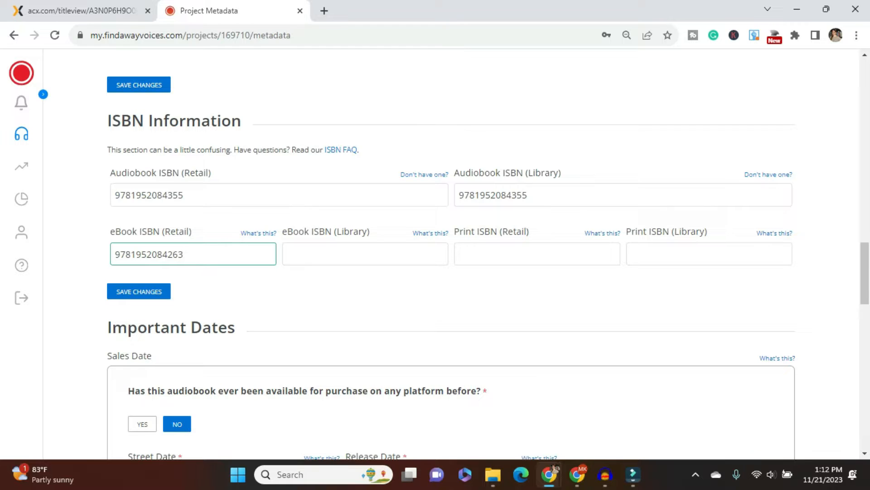
text(9781952084263)
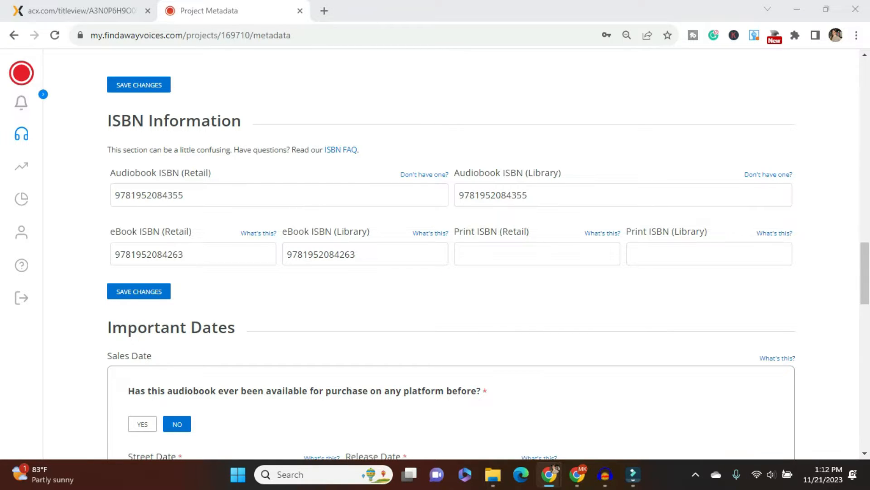
text(9781952084270)
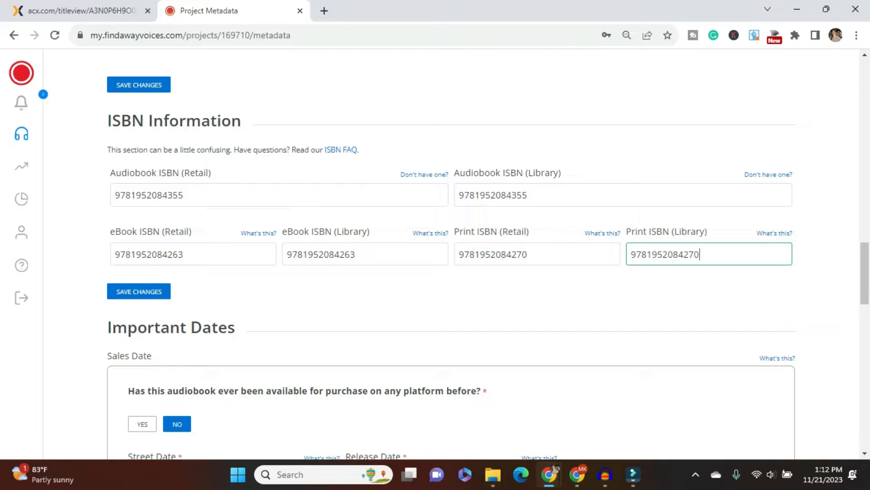
scroll(down, 3)
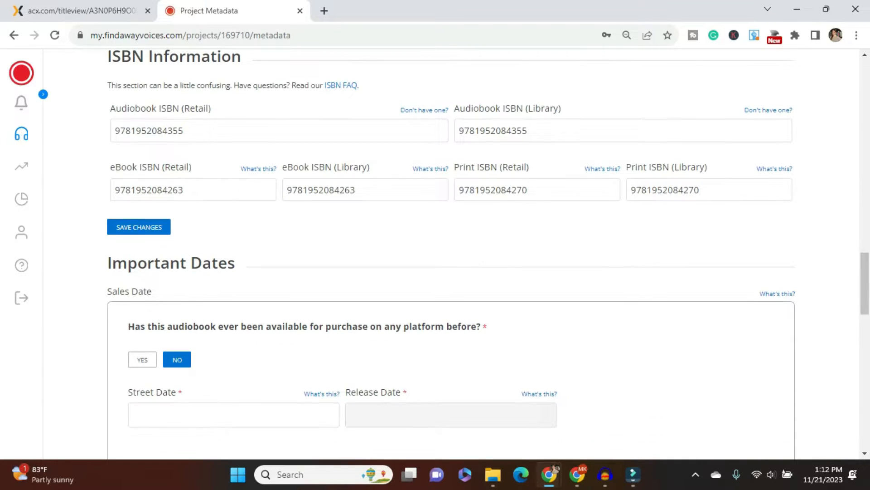
Pick 11/22/2023 as the street date in Important Dates.
scroll(down, 3)
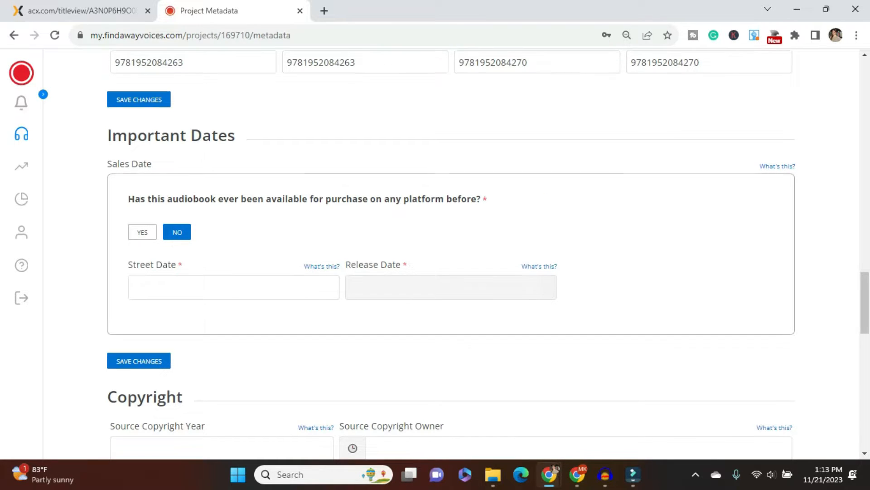
click(233, 286)
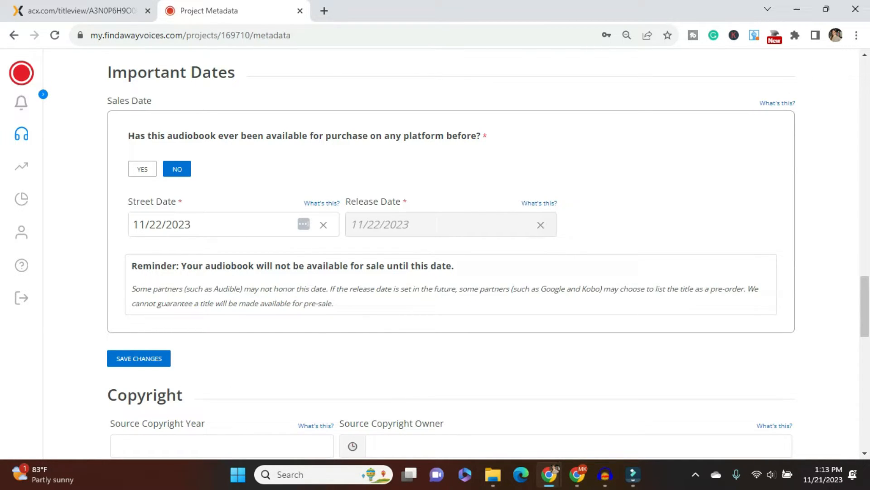
scroll(down, 3)
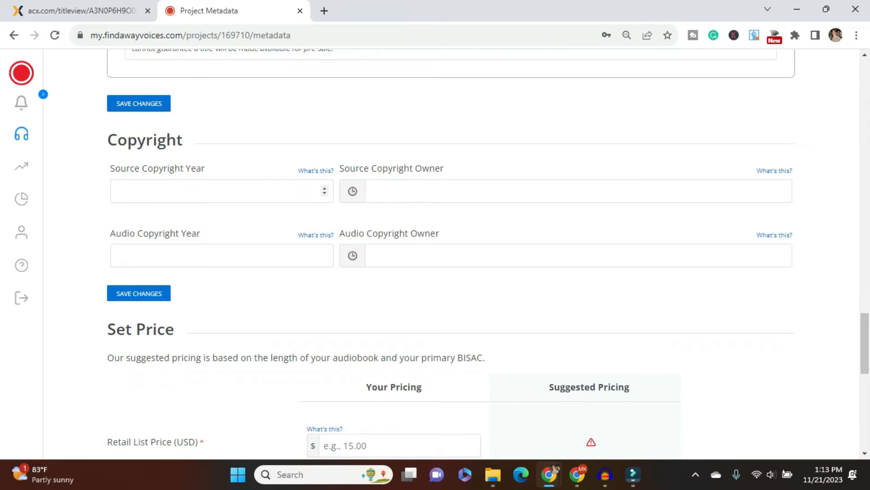
Set source copyright year 2022, owned by M.K. Williams Publishing, LLC.
text(2)
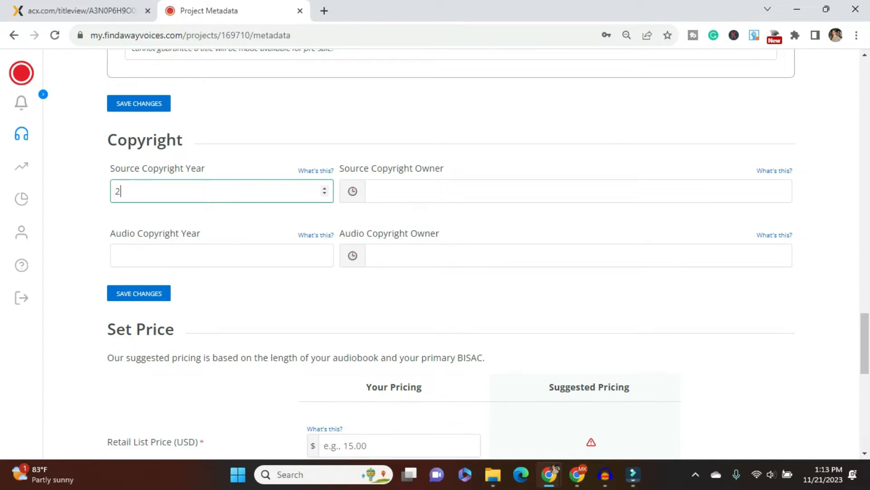
click(561, 190)
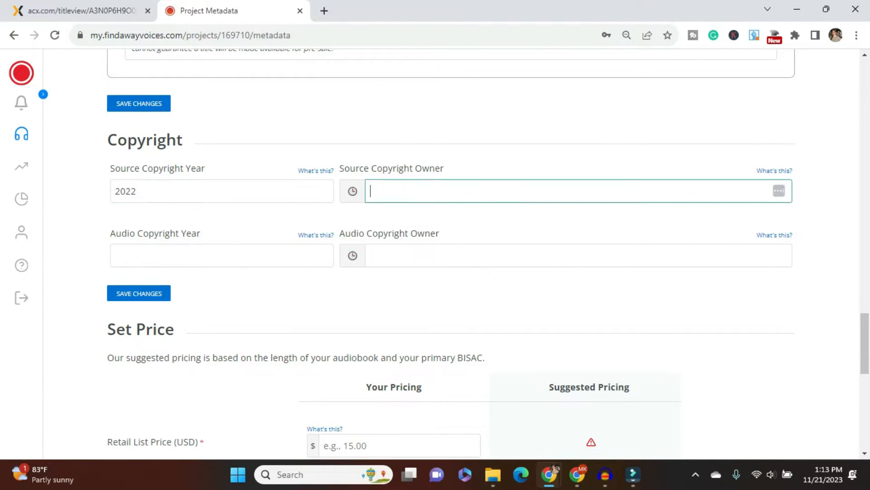
text(M.K. Williams Pu)
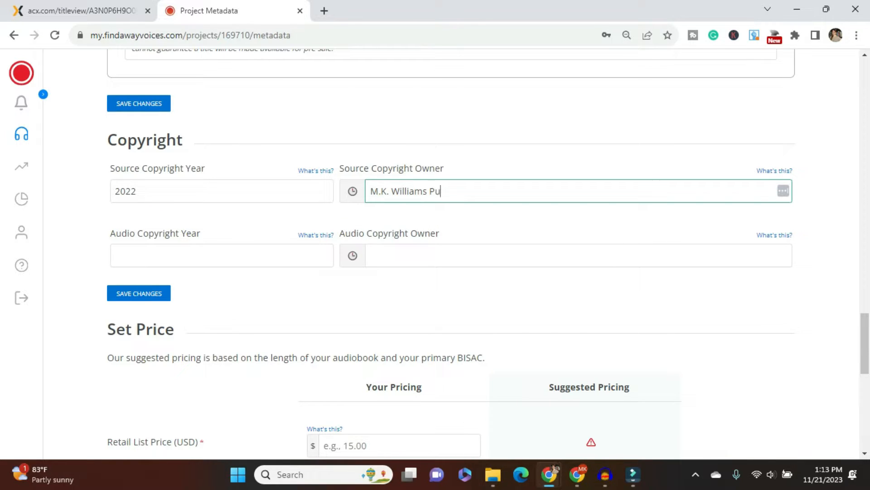
text(blishing)
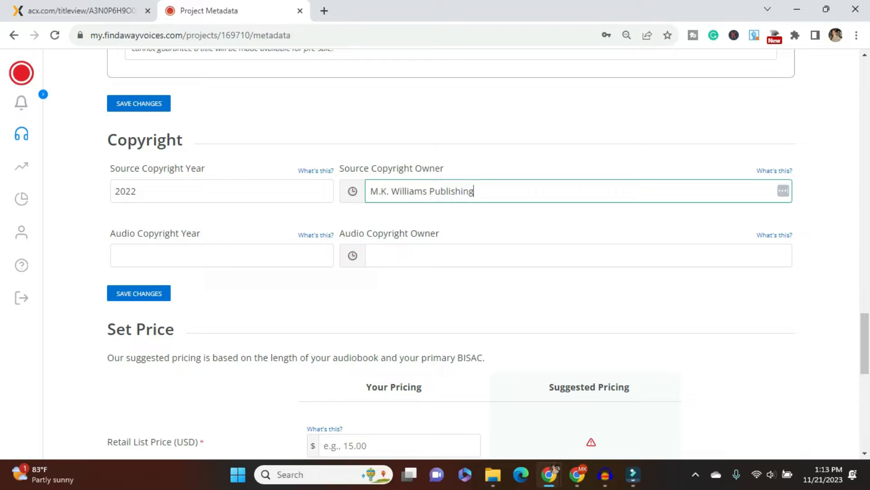
text(, LLC)
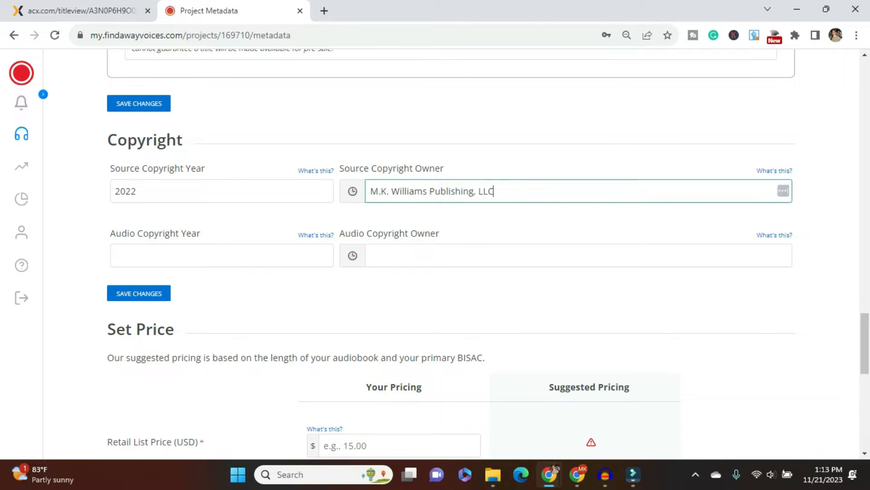
Set audio copyright year 2023 and begin entering M.K. Williams as owner.
click(221, 255)
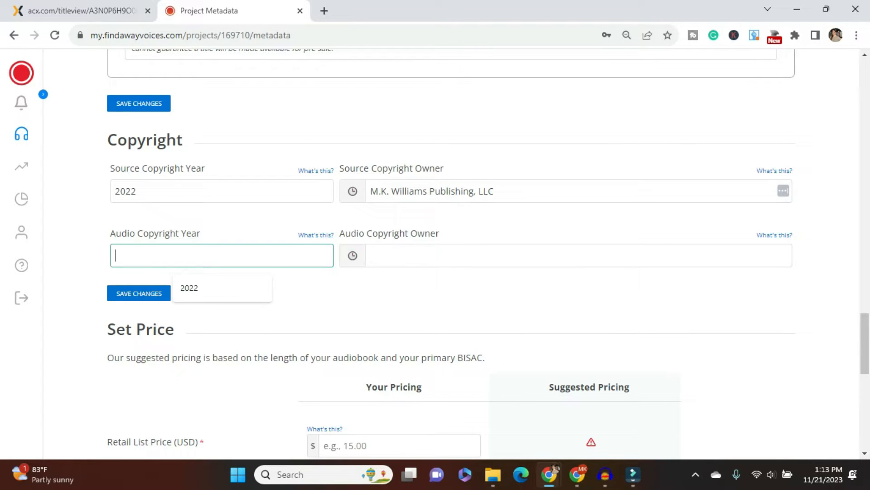
text(2023)
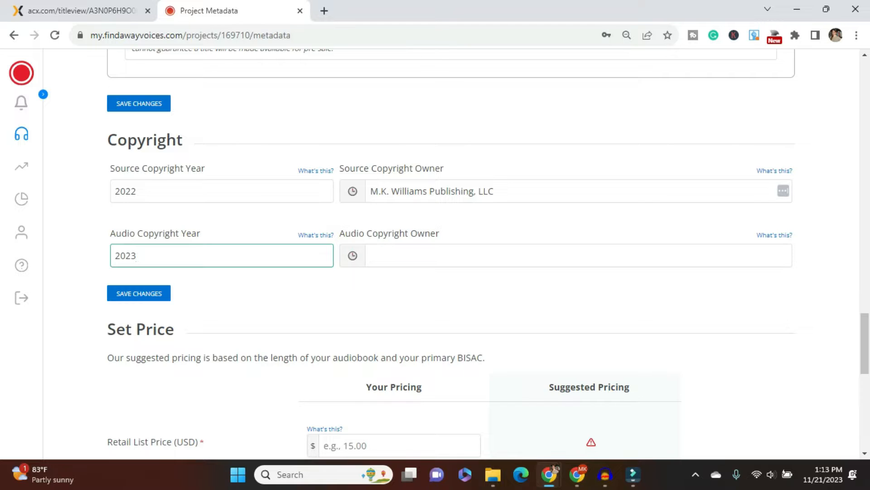
text(M.K. Wil)
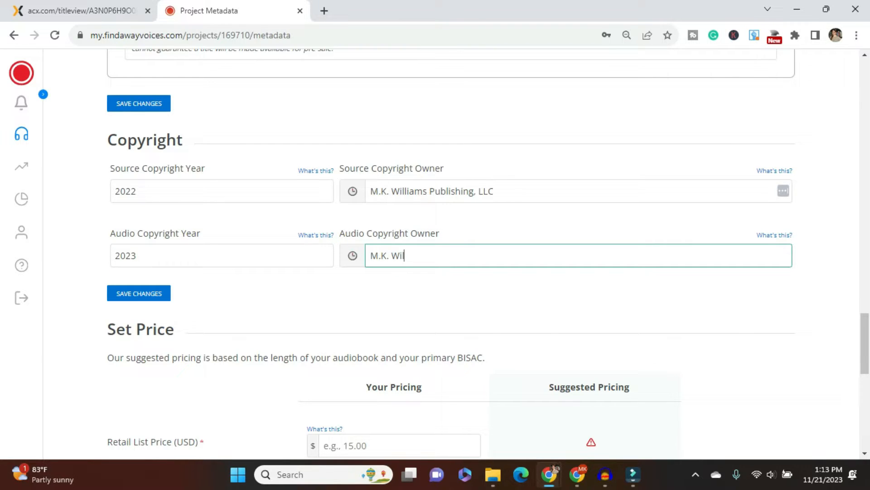
text(liams Ou)
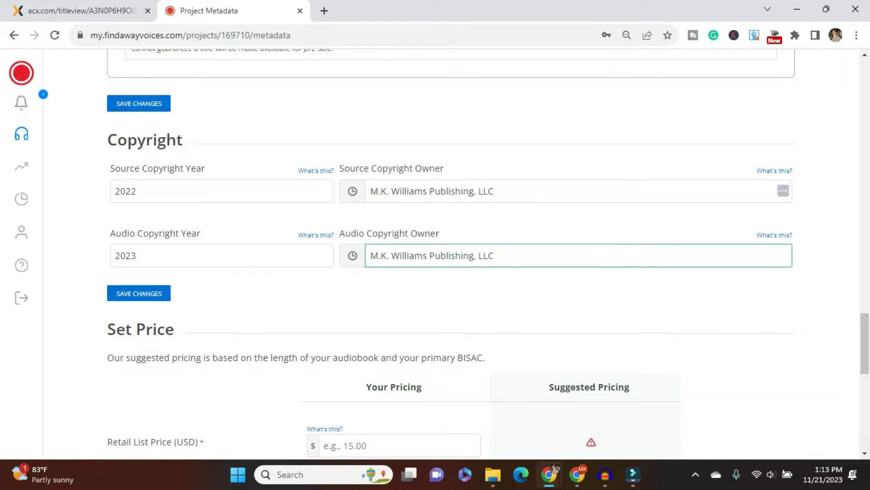
scroll(down, 3)
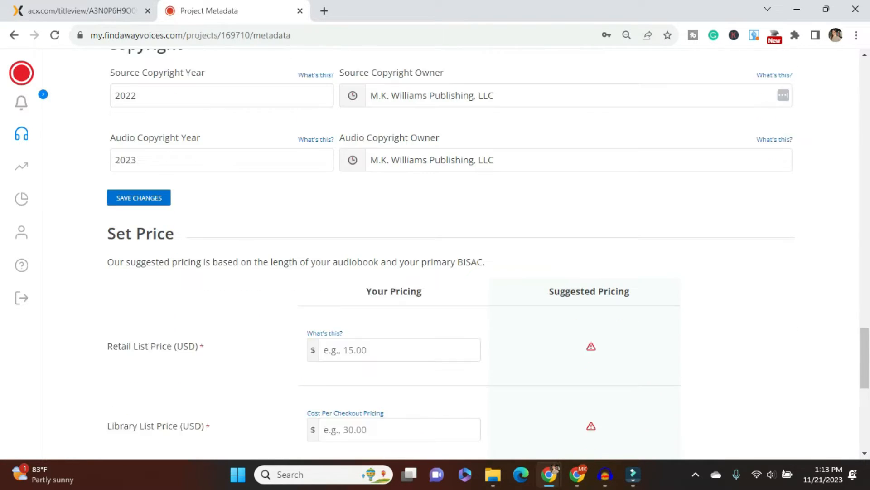
Set a $5.50 retail list price and a library list price of 10.
scroll(down, 3)
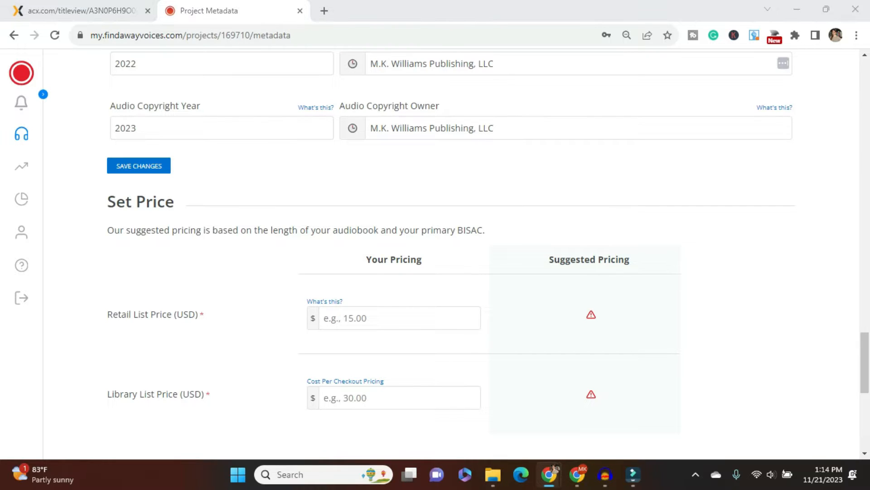
text(5.5)
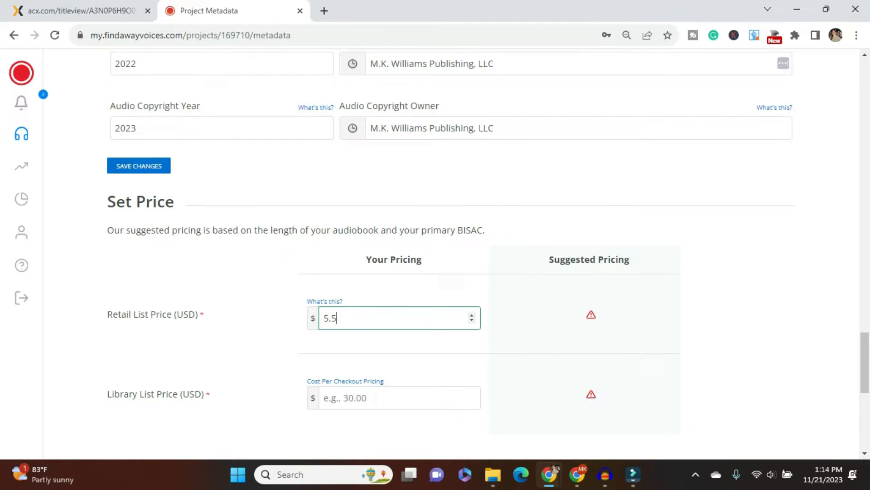
click(394, 398)
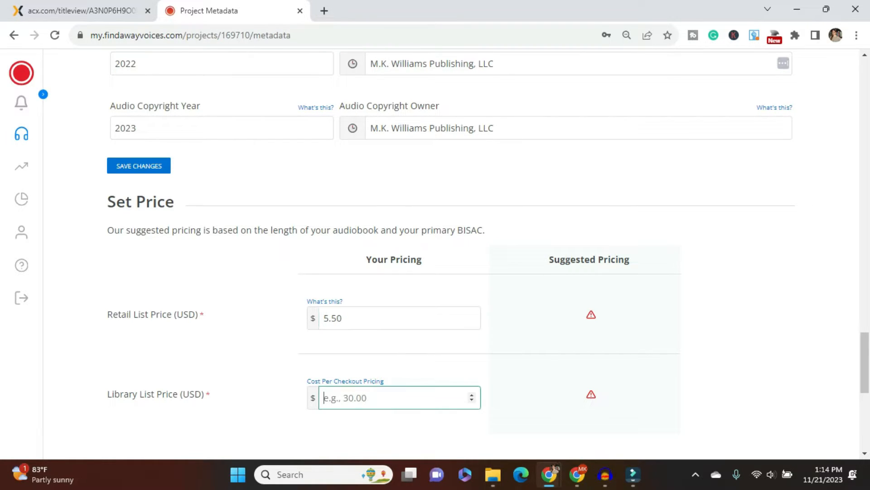
scroll(down, 3)
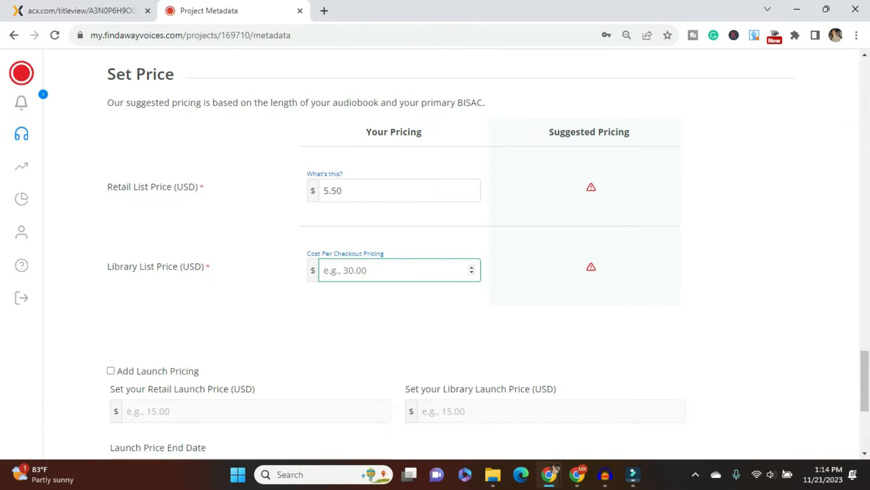
mouse_move(345, 254)
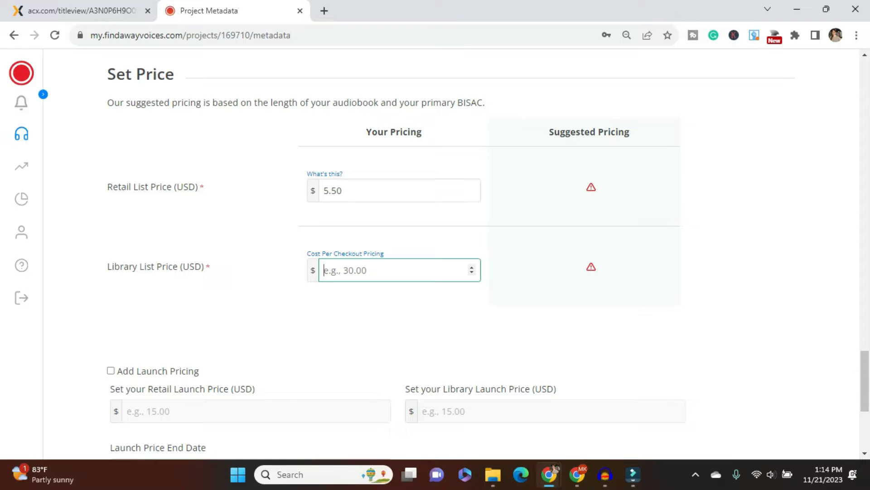
text(110)
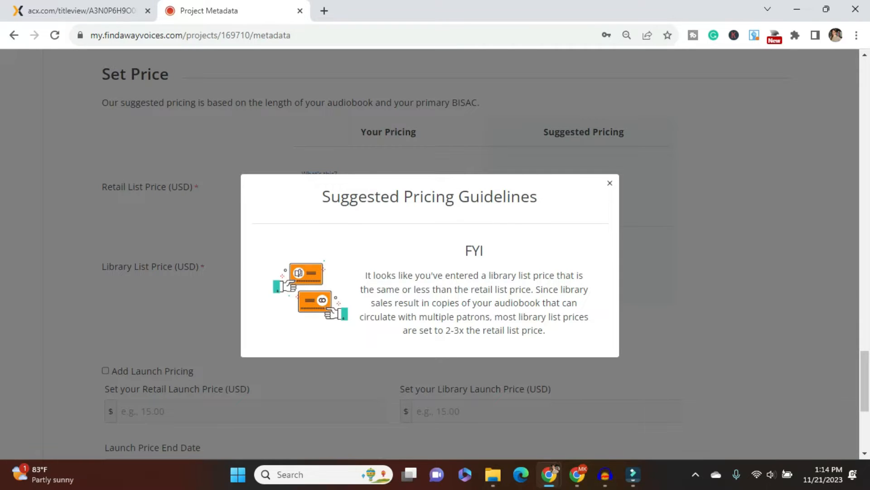
drag(398, 275, 420, 289)
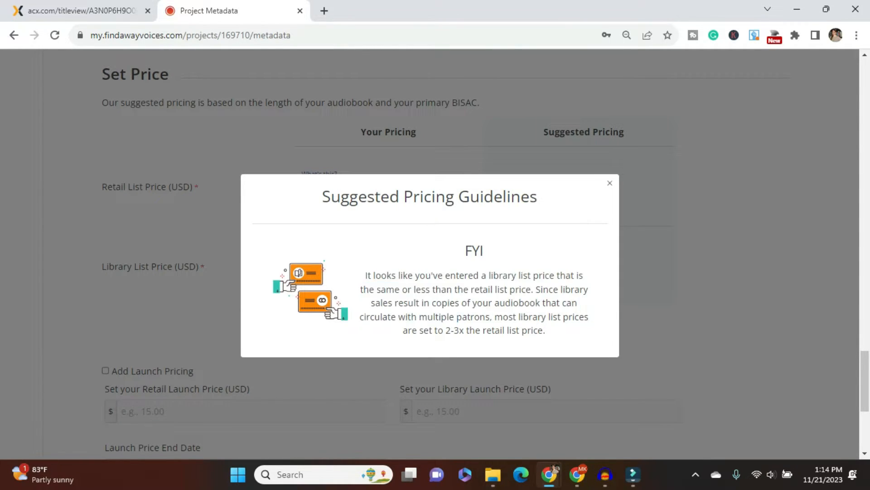
click(609, 183)
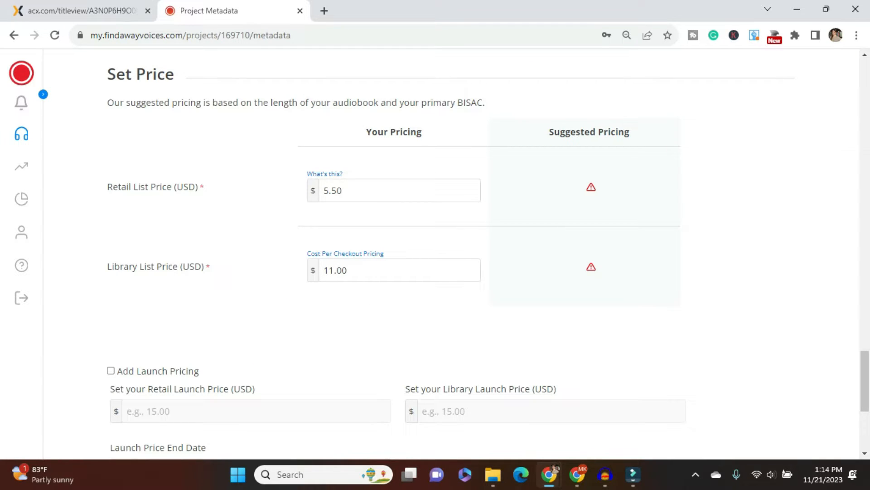
click(394, 271)
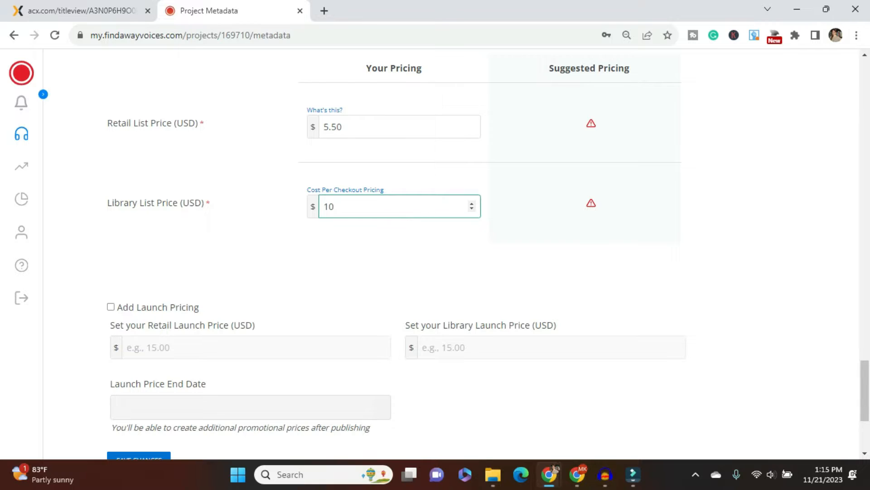
scroll(down, 3)
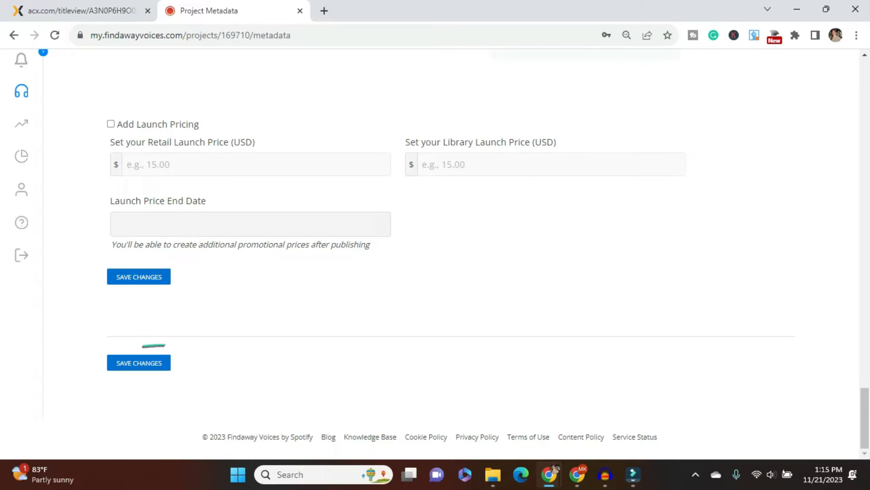
Save the metadata changes and return to the top of the page.
click(139, 362)
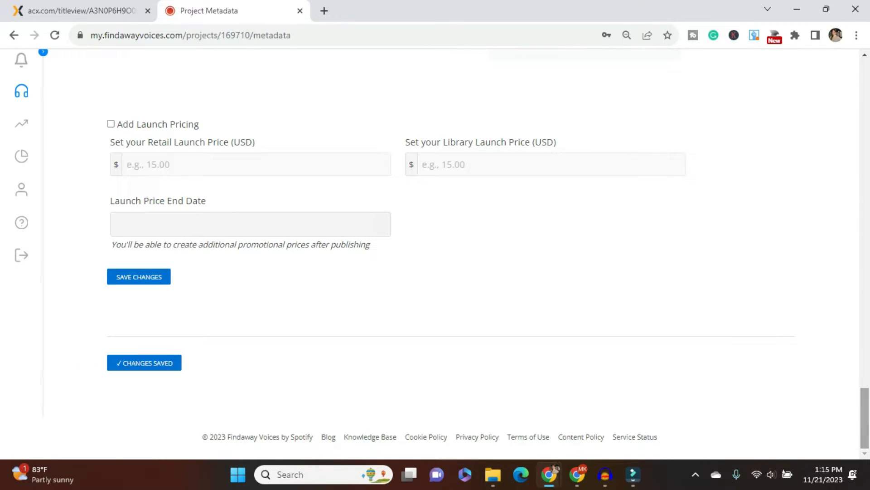
scroll(up, 3)
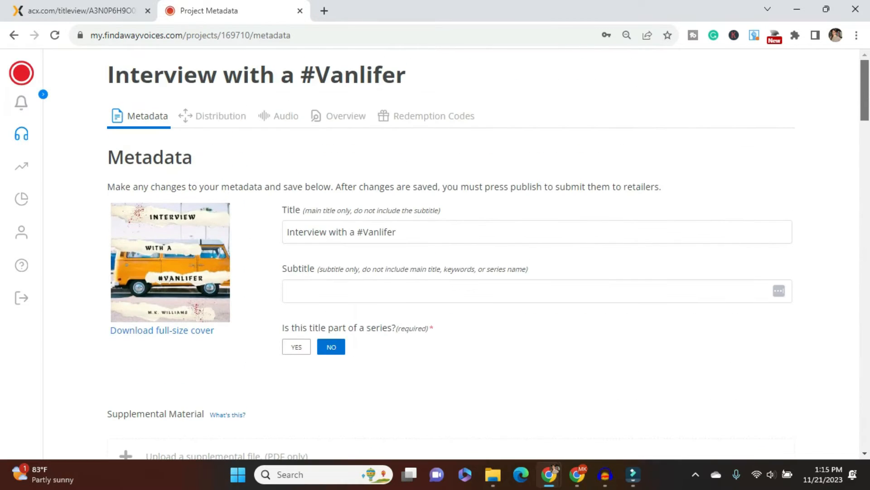
mouse_move(222, 116)
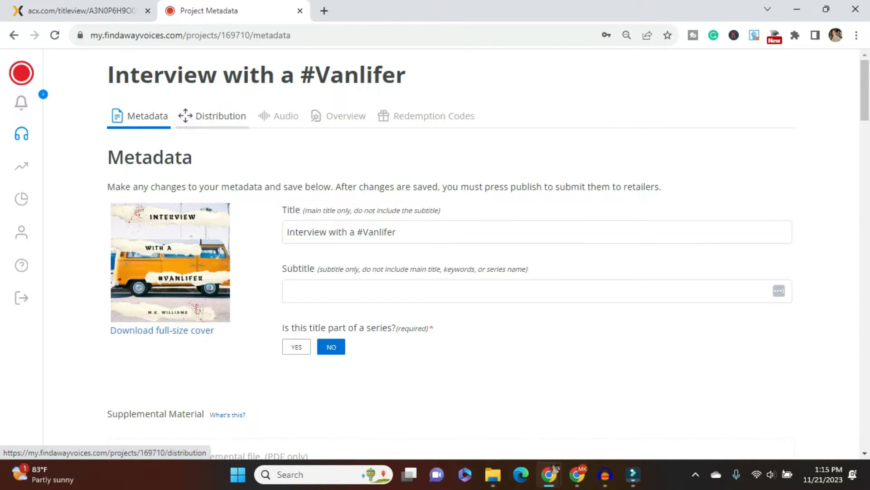
Open the audiobook's Distribution settings and look over the distribution options.
click(220, 116)
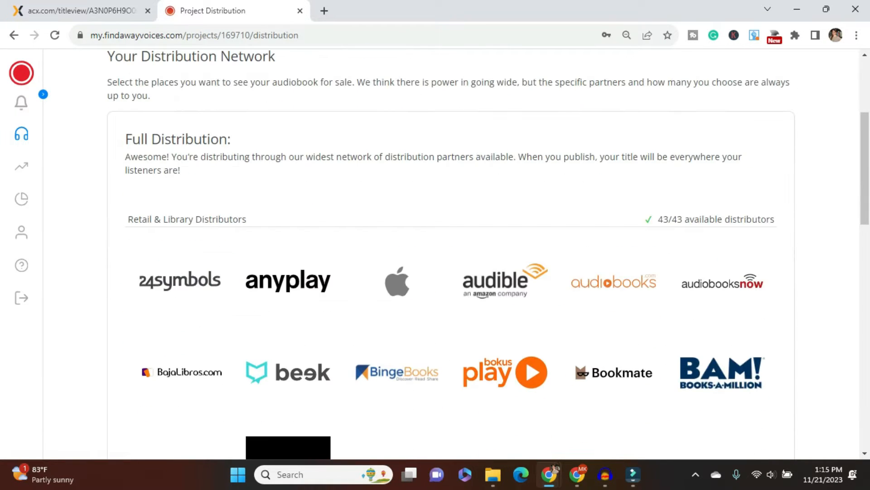
scroll(down, 3)
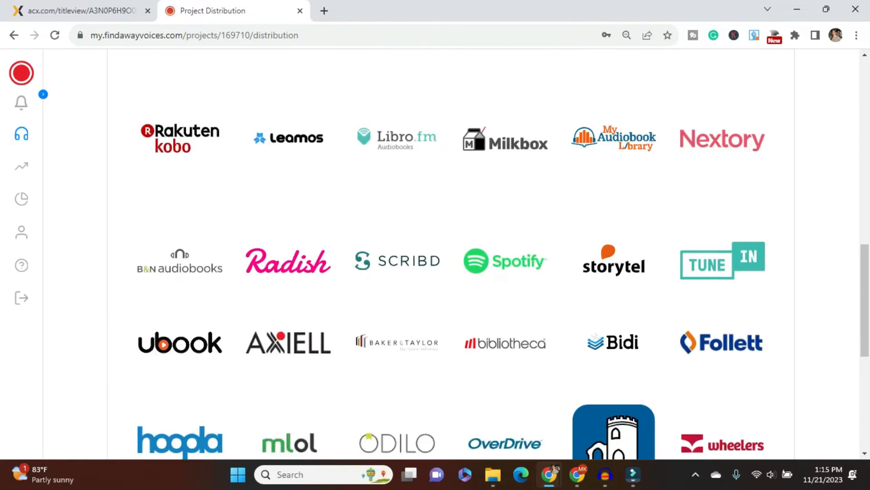
scroll(down, 3)
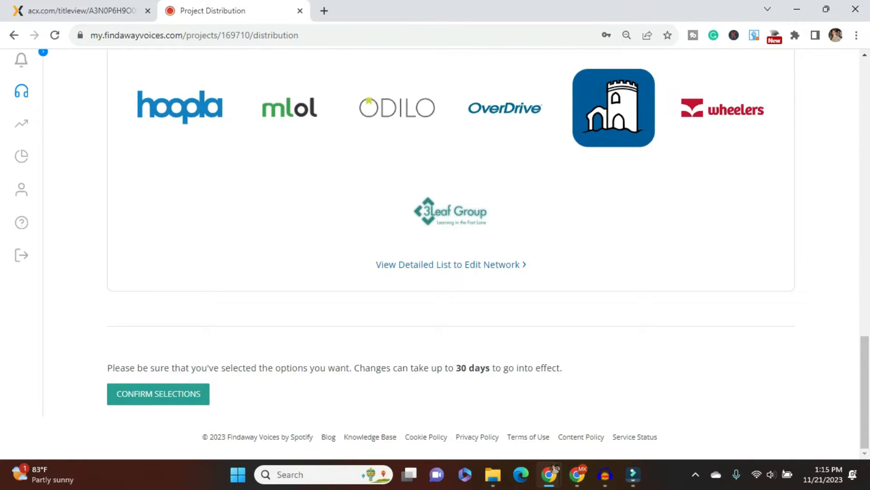
scroll(up, 3)
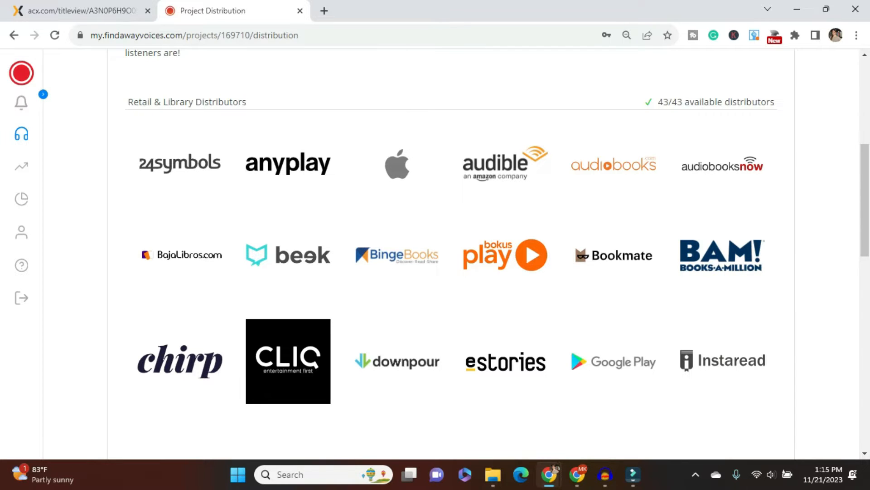
scroll(down, 3)
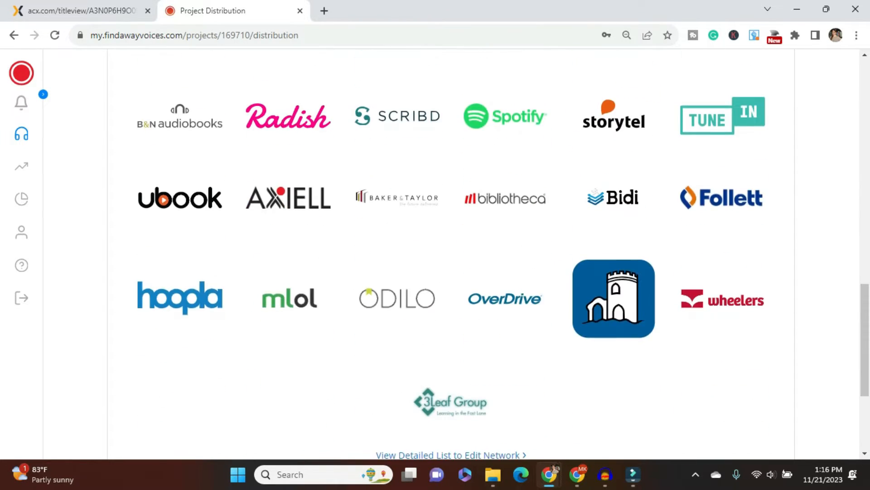
In the detailed distributor list, uncheck Audible, Amazon and review the remaining distributors.
click(451, 454)
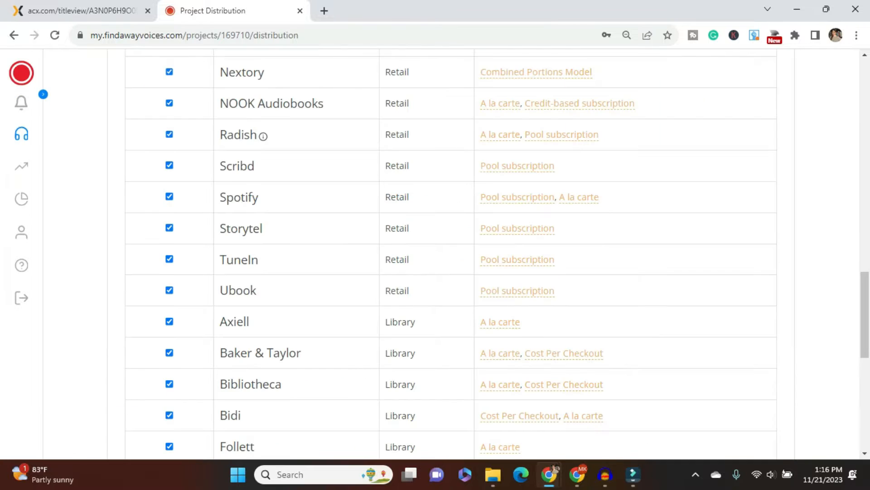
scroll(up, 3)
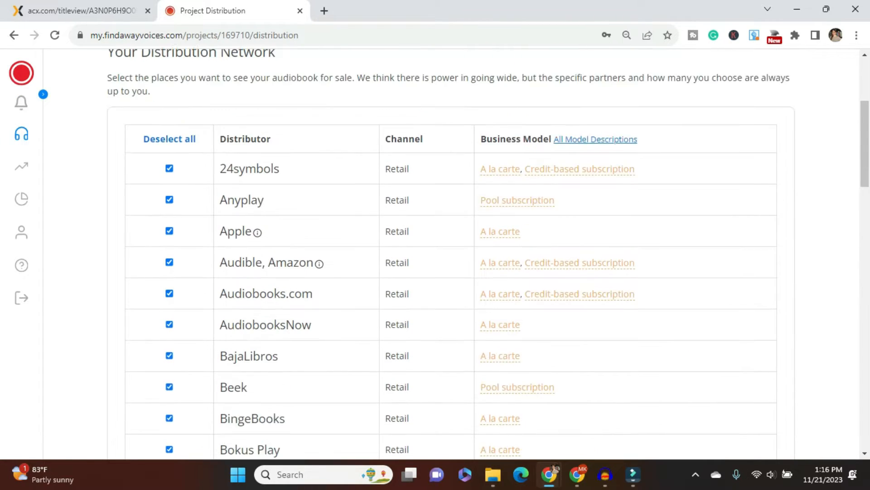
click(169, 262)
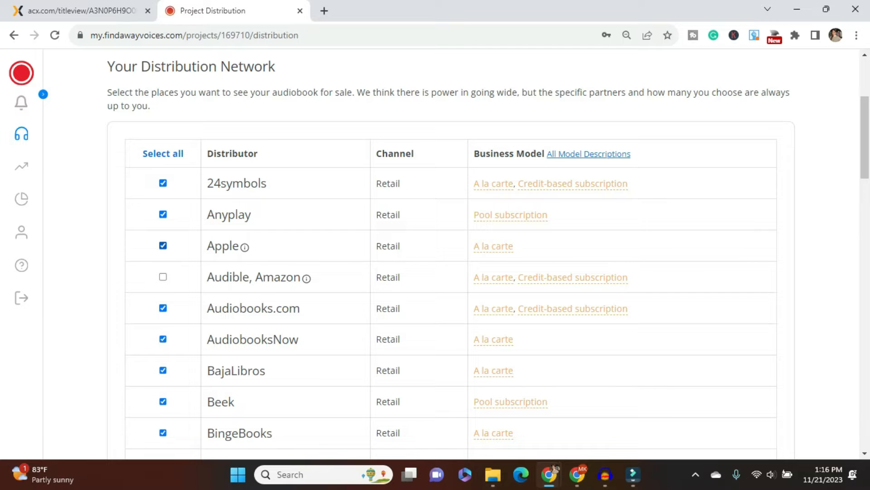
scroll(down, 3)
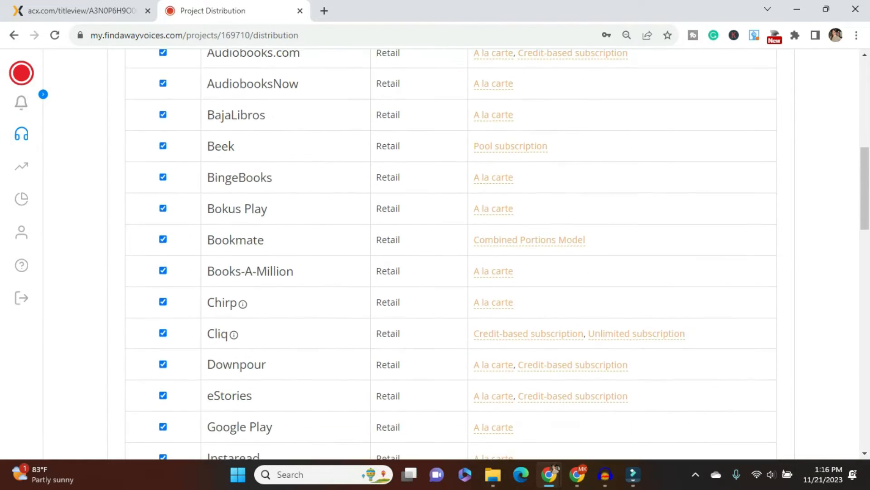
scroll(down, 3)
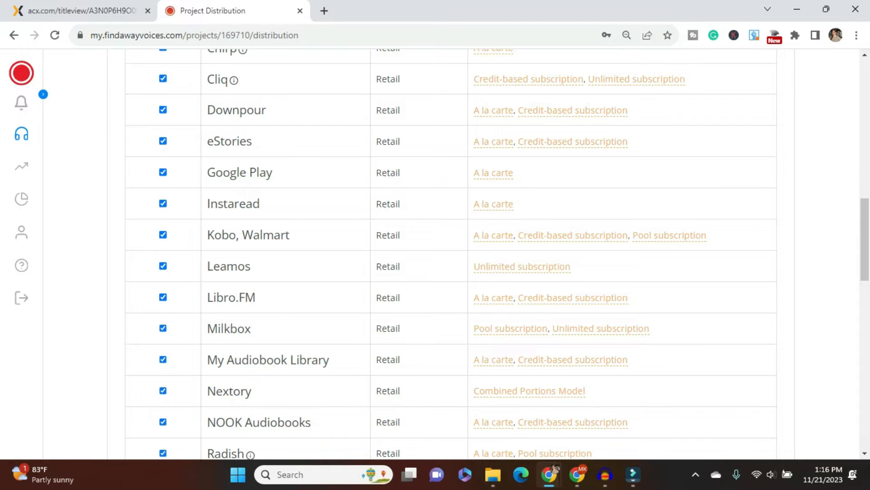
scroll(down, 3)
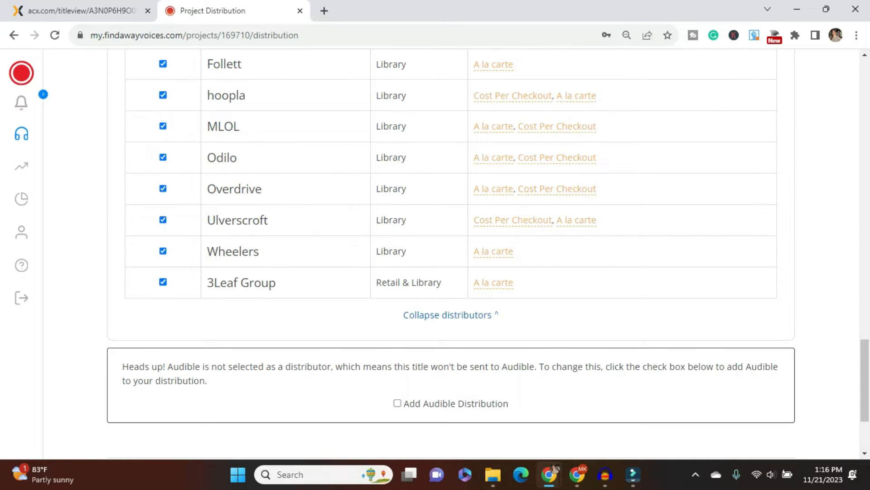
scroll(down, 3)
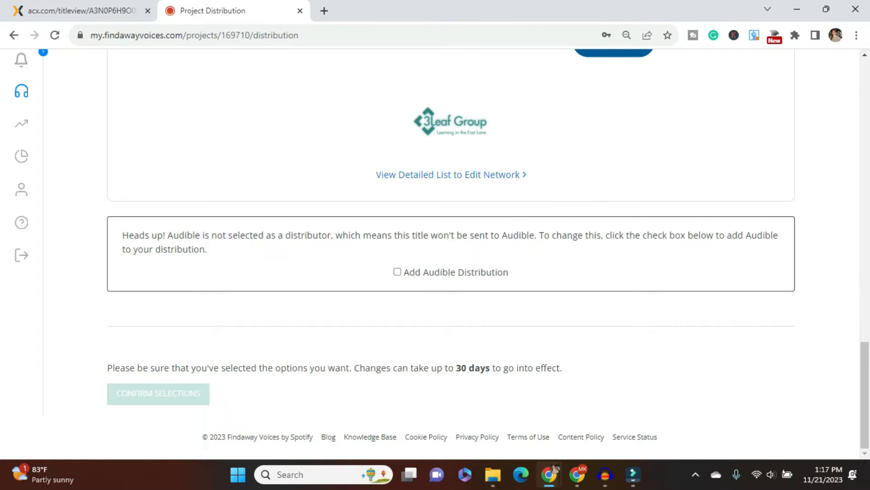
Confirm the distributor selections for 42 of 43 distributors and dismiss the saved notice.
click(158, 393)
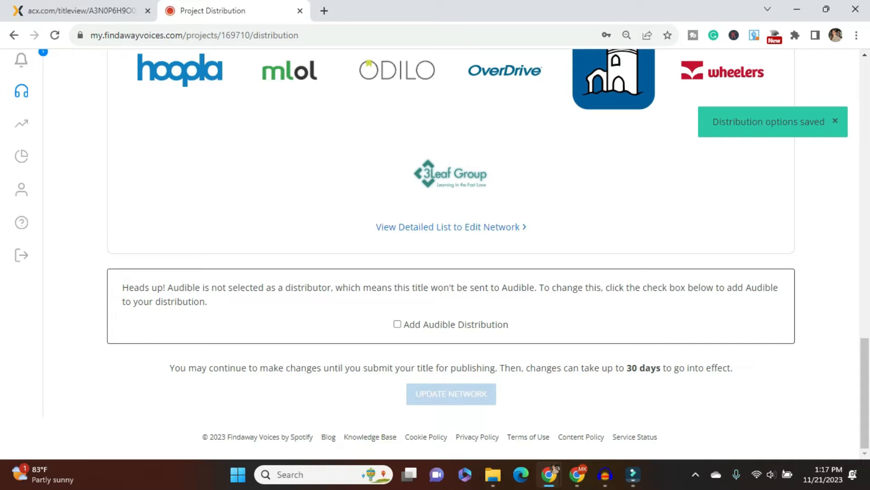
click(835, 121)
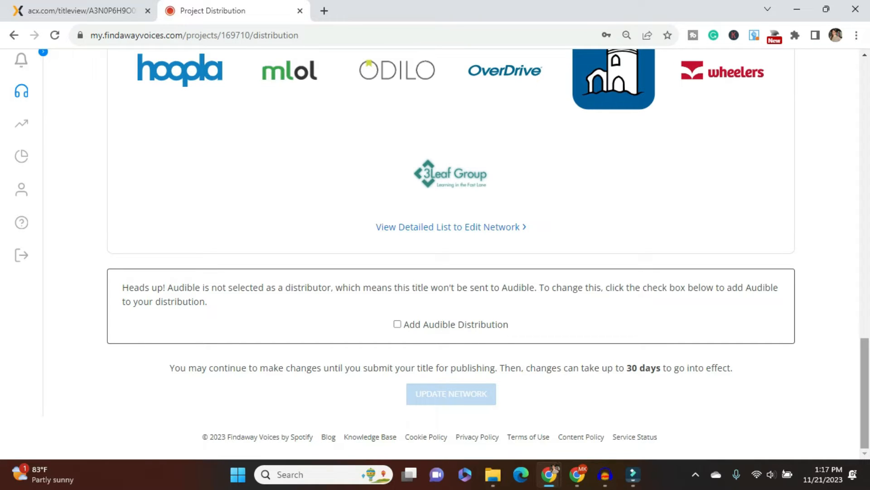
scroll(up, 3)
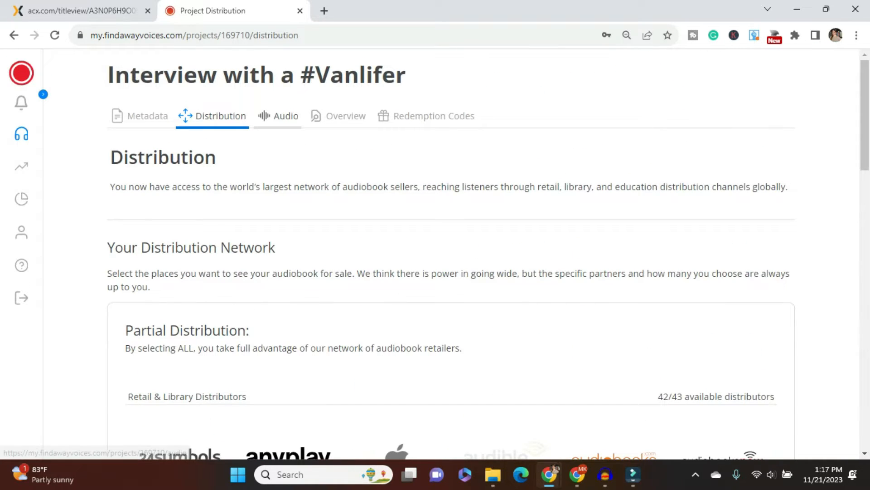
Go to the Audio tab and upload the Opening Credits MP3.
click(284, 116)
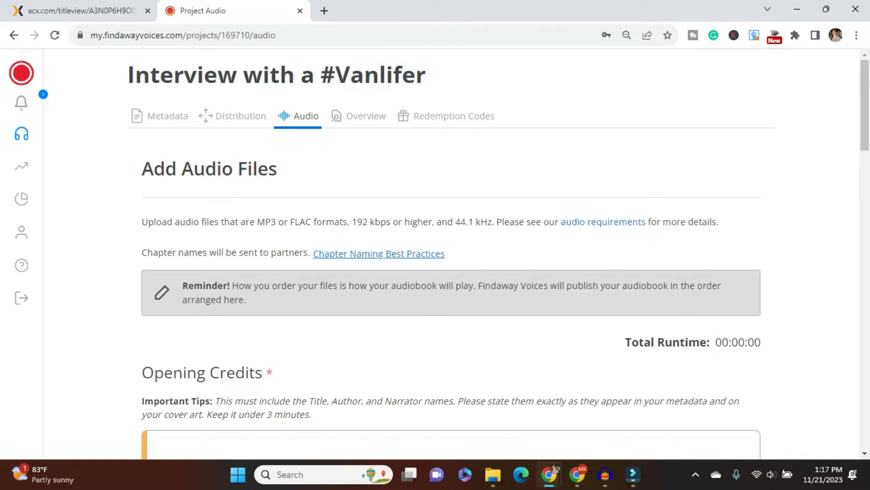
scroll(down, 3)
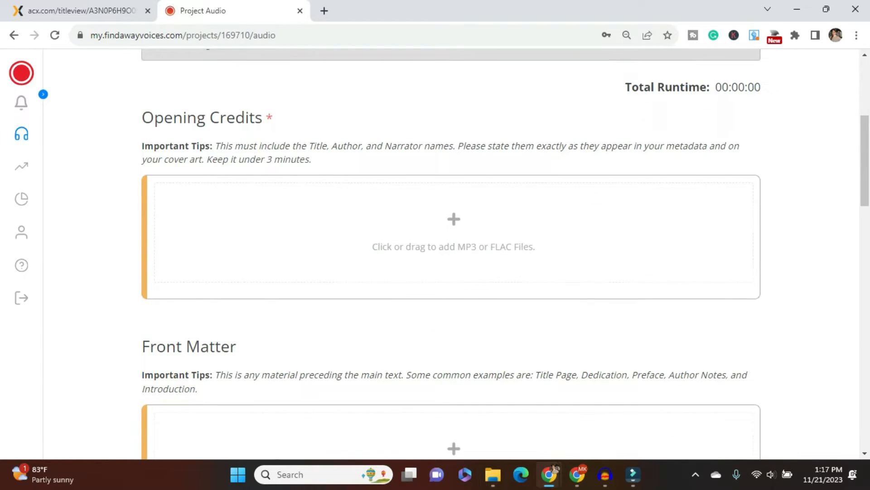
scroll(down, 3)
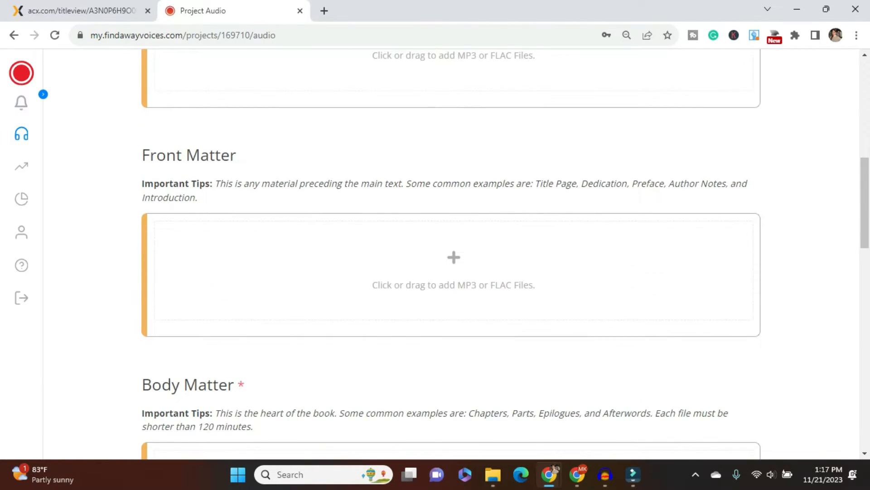
scroll(down, 3)
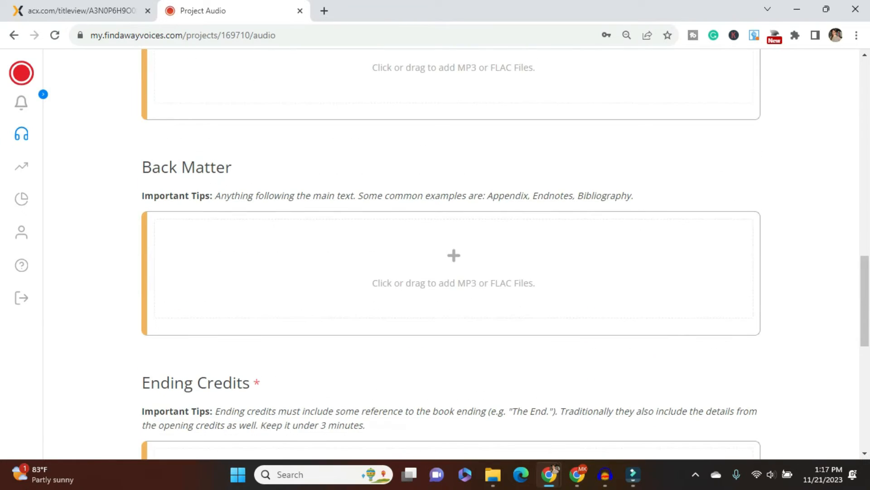
scroll(down, 3)
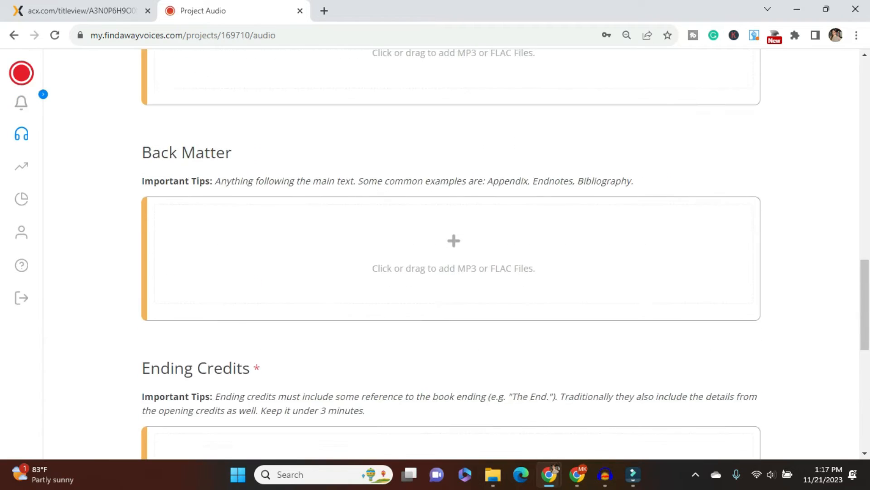
scroll(up, 3)
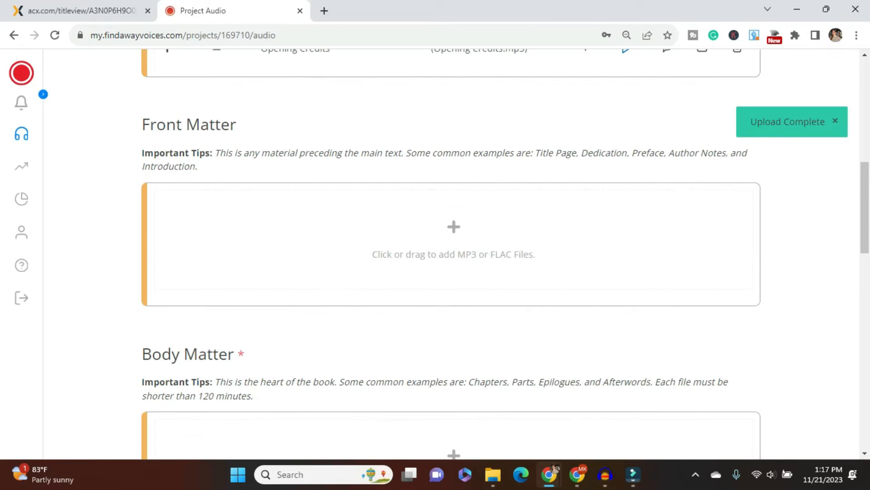
Add the acknowledgements audio to Back Matter and the interview audio to Body Matter.
scroll(down, 3)
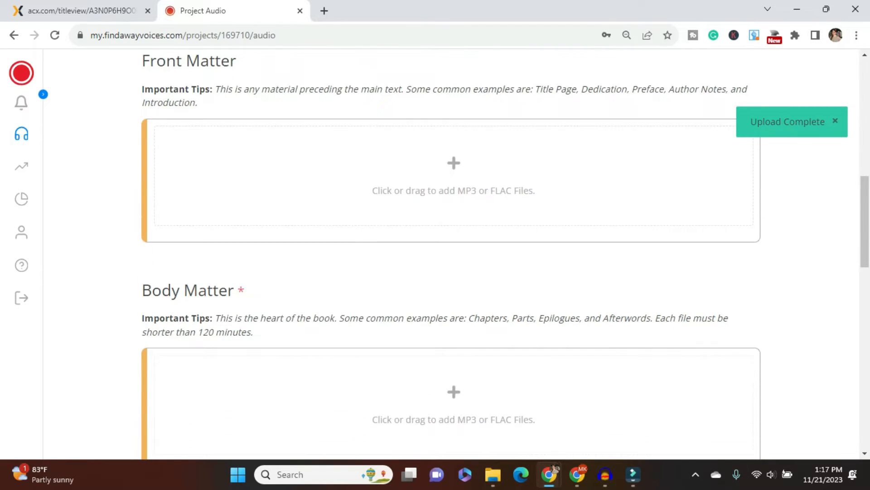
scroll(down, 3)
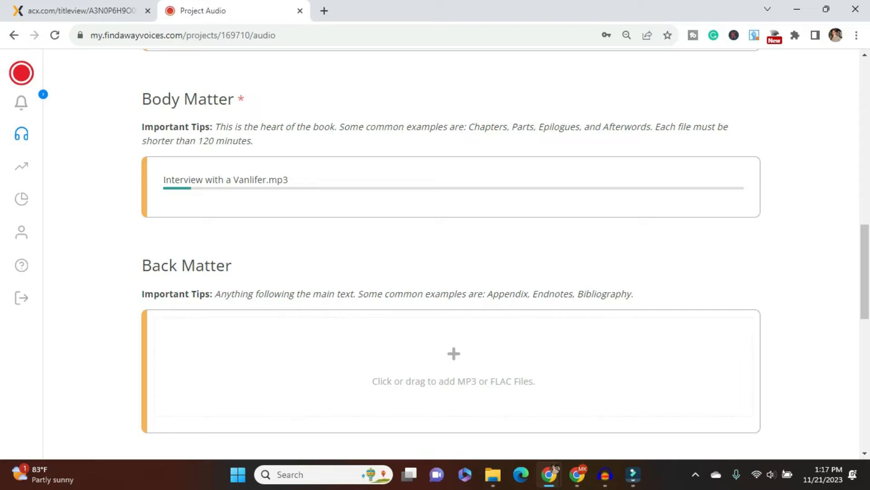
click(453, 353)
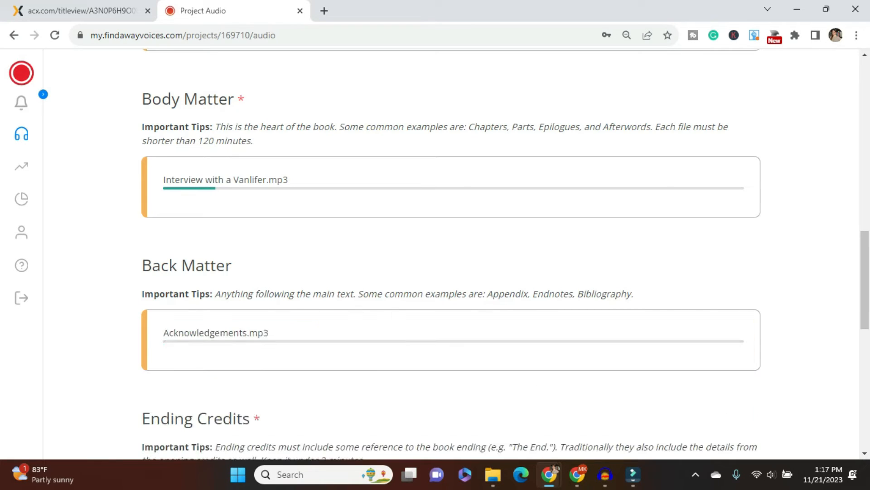
scroll(down, 3)
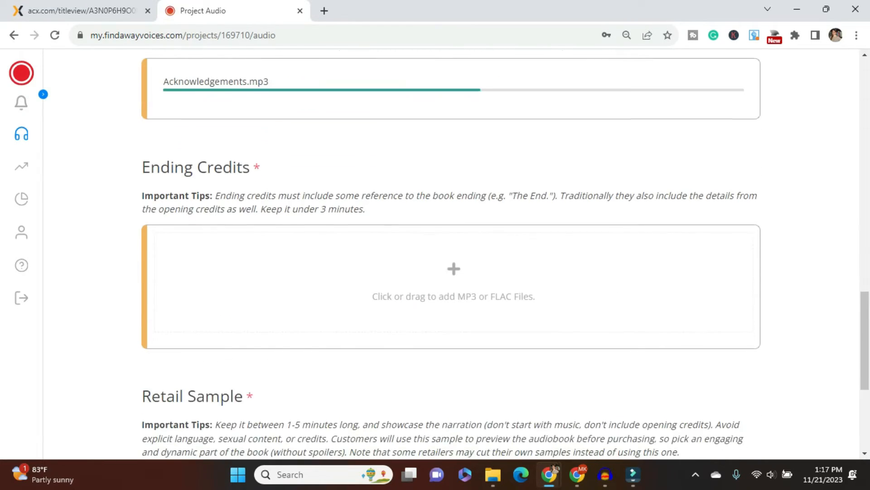
click(452, 268)
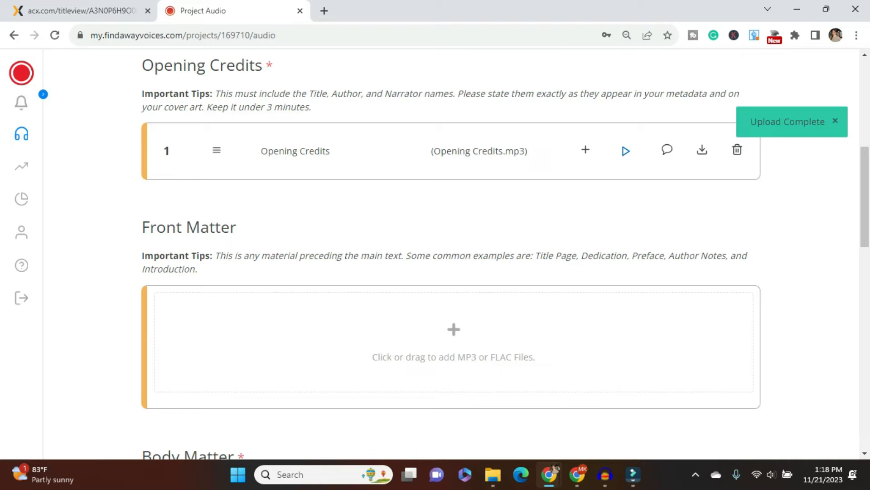
Add the Ending Credits and Retail Sample files and let all uploads finish.
click(835, 121)
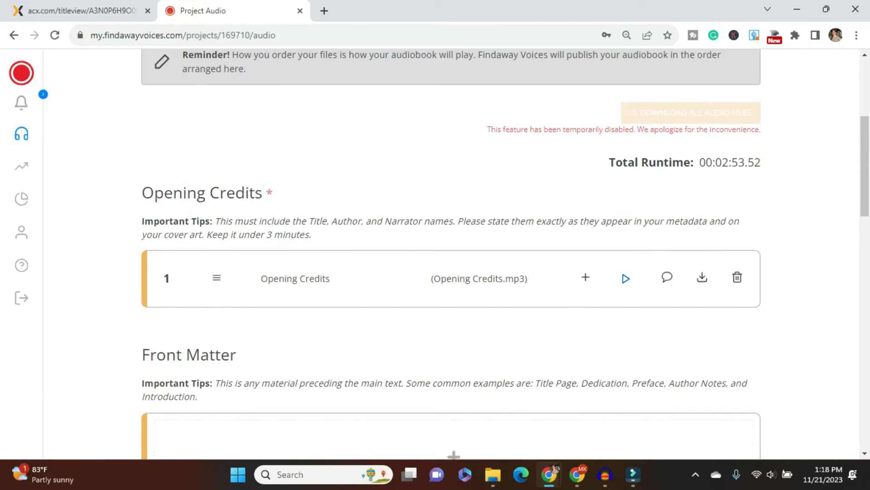
click(295, 278)
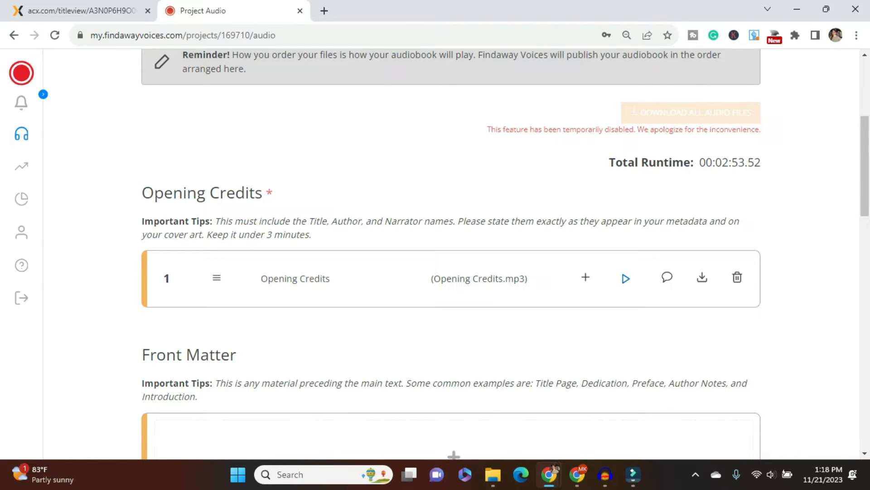
scroll(down, 3)
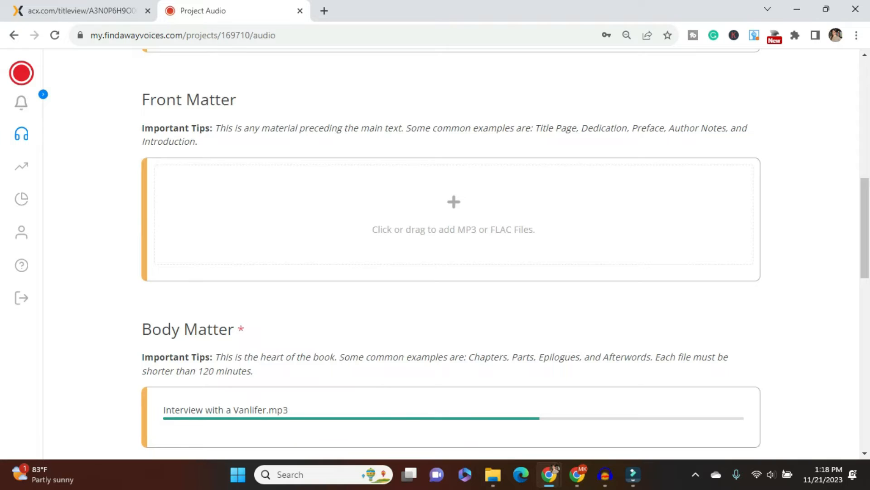
scroll(down, 3)
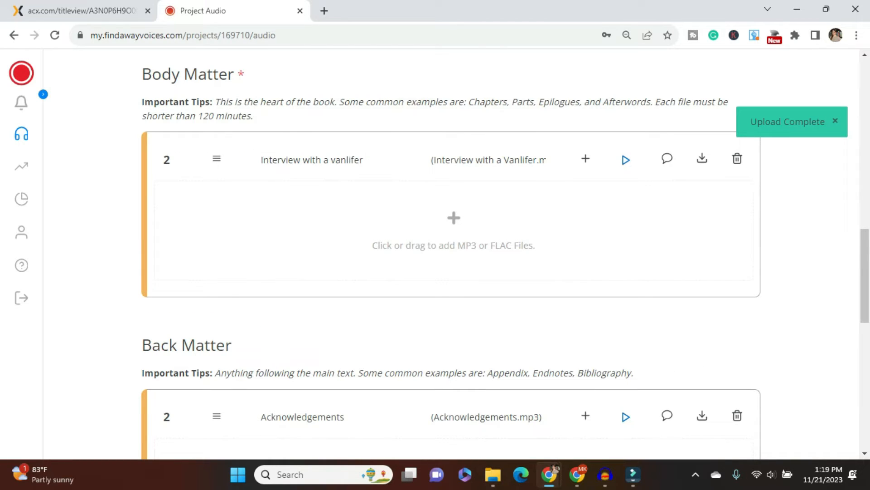
click(835, 121)
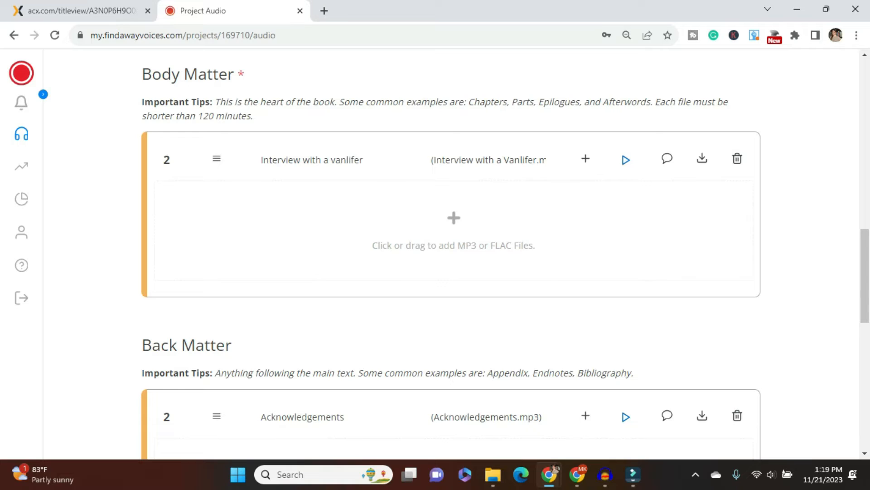
Rename the body chapter to 'Interview with a Vanlifer'.
click(312, 159)
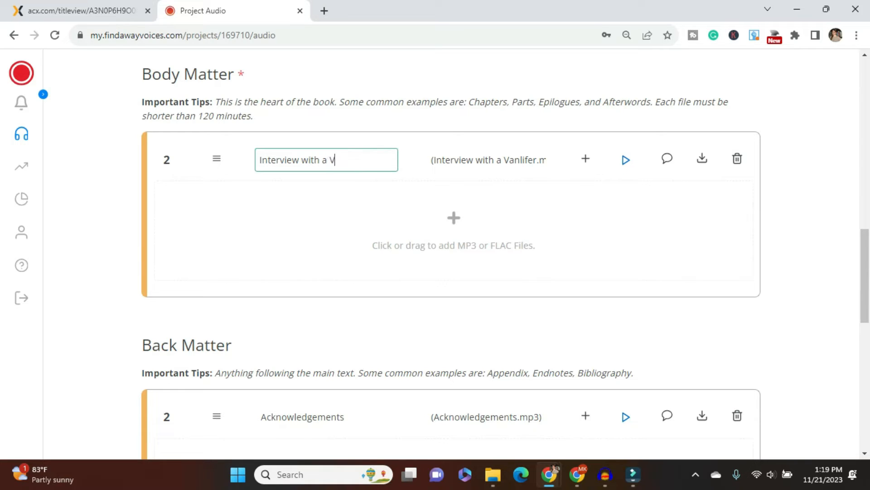
text(anlifer)
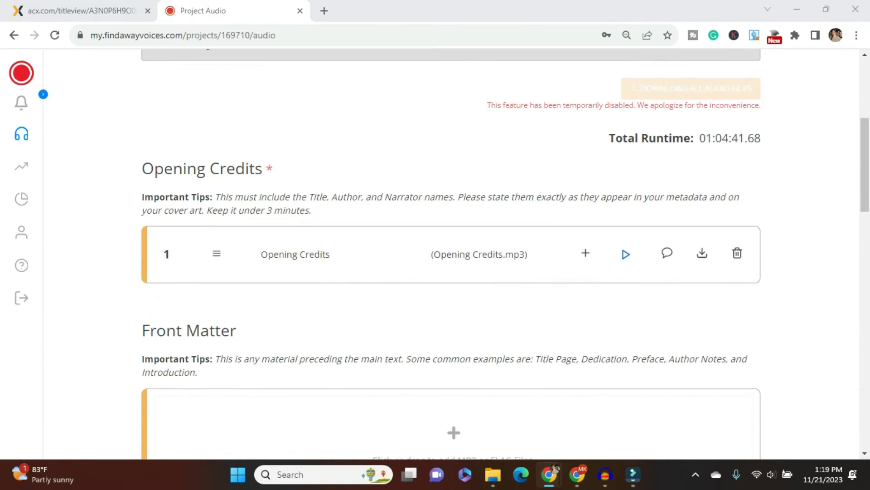
scroll(down, 3)
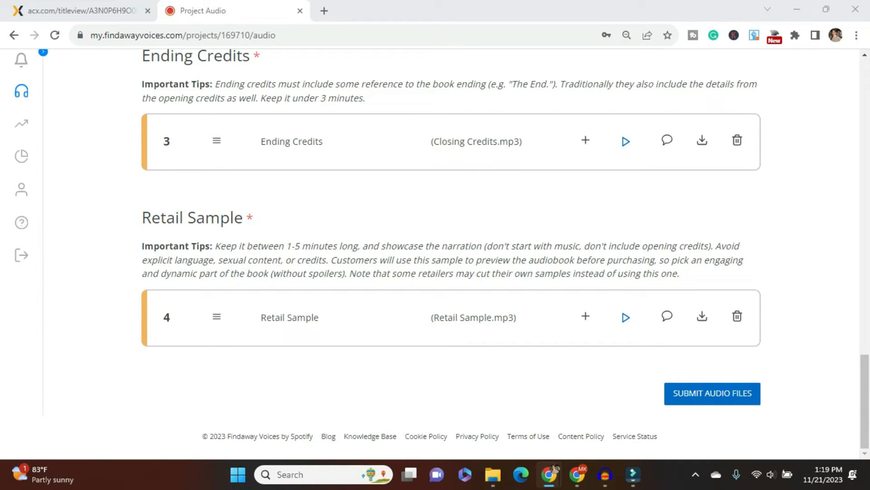
Submit the five uploaded audio files and confirm their chapter names for retailers.
click(712, 394)
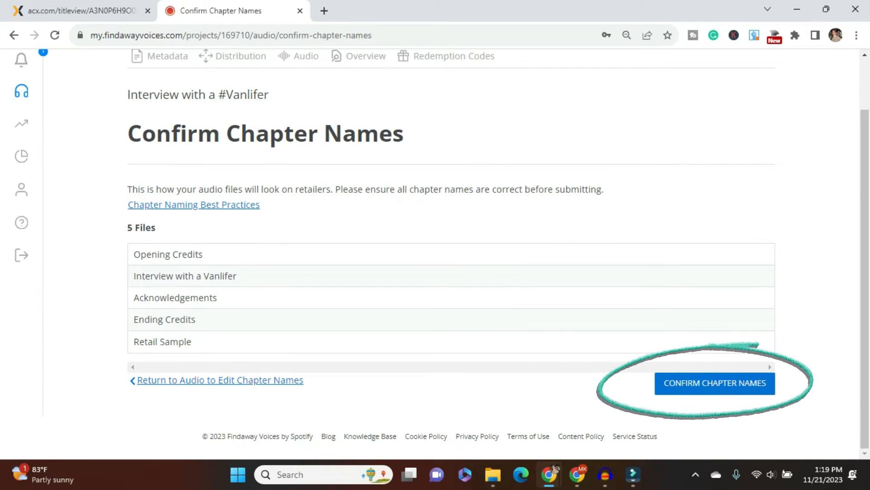
click(715, 383)
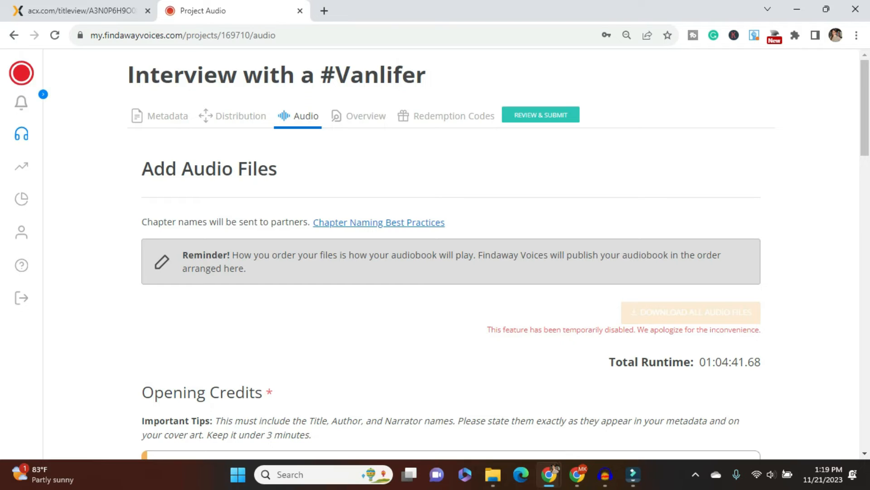
scroll(down, 3)
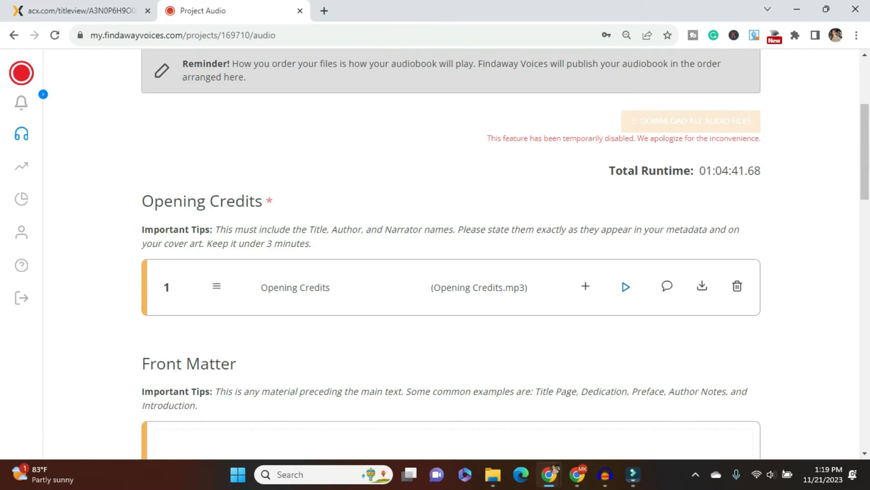
scroll(down, 3)
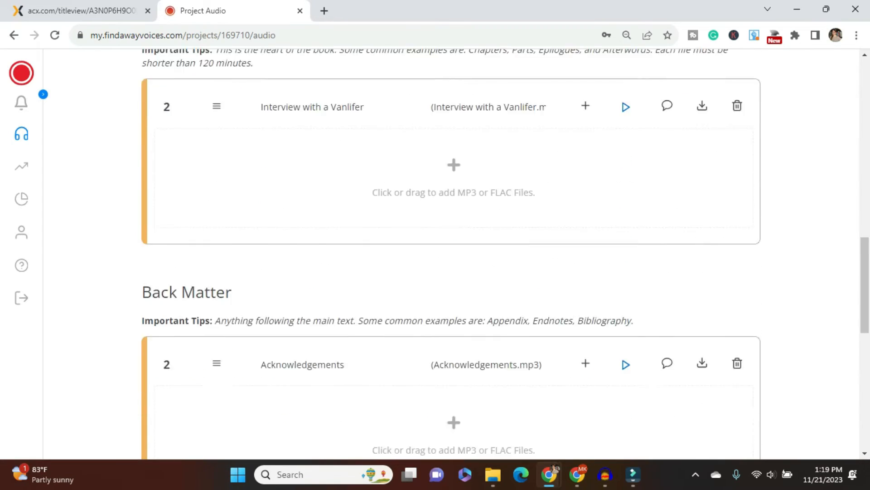
scroll(down, 3)
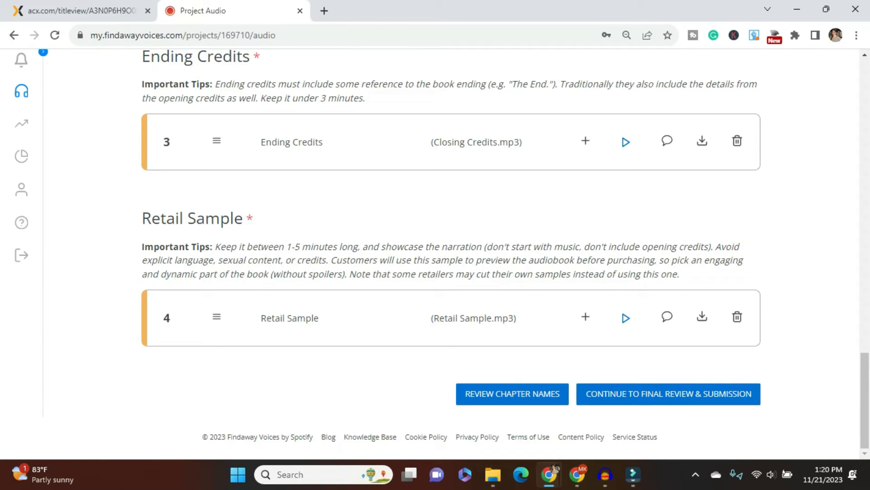
Review the final audiobook details and submit 'Interview with a #Vanlifer' for publishing.
click(668, 394)
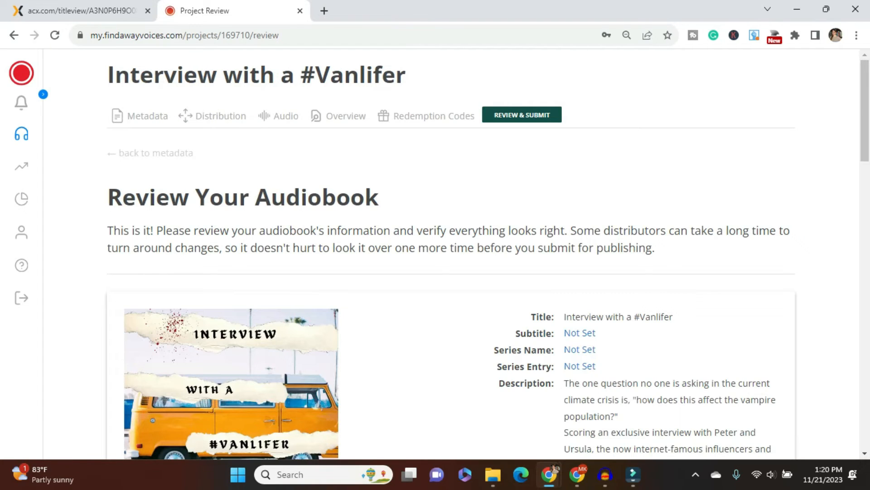
scroll(down, 3)
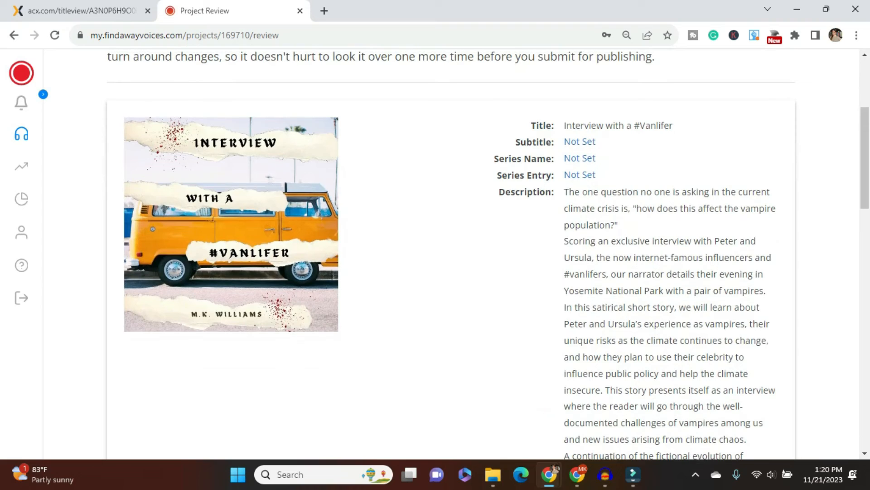
scroll(down, 3)
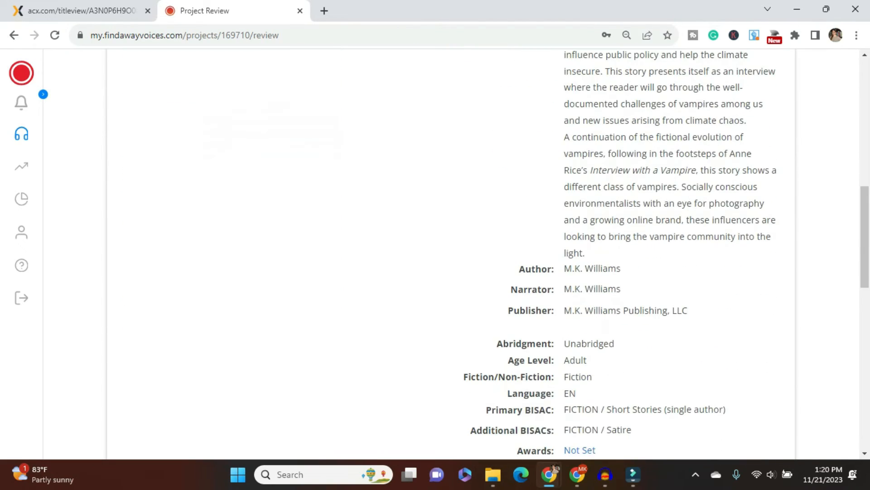
scroll(down, 3)
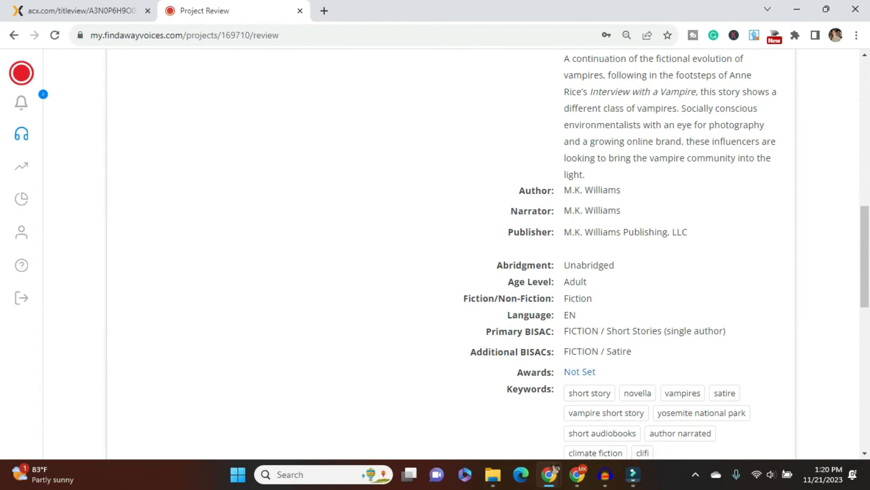
scroll(down, 3)
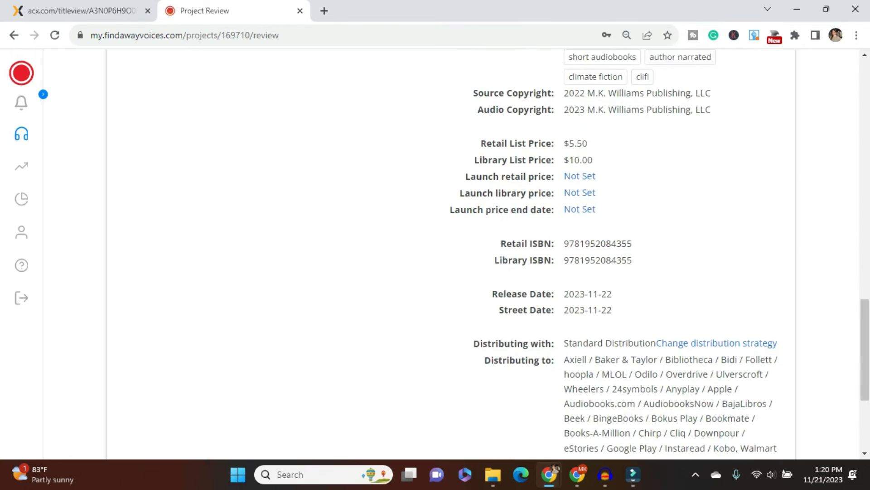
scroll(down, 3)
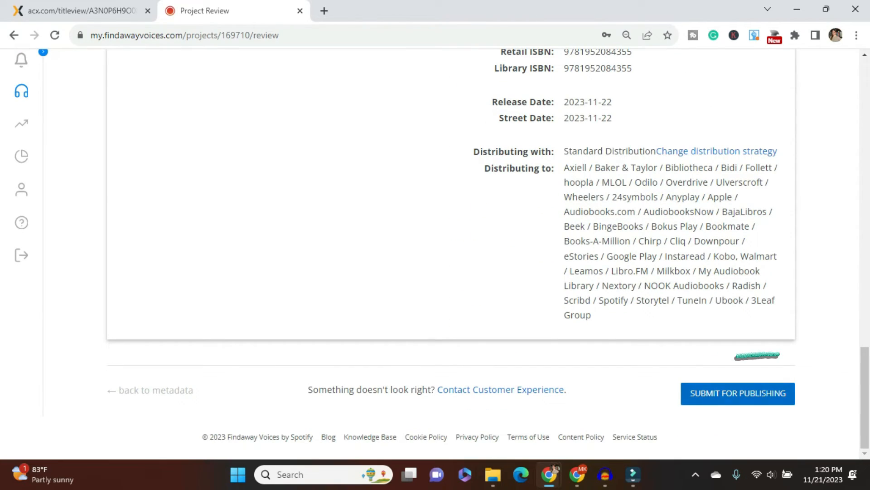
click(738, 394)
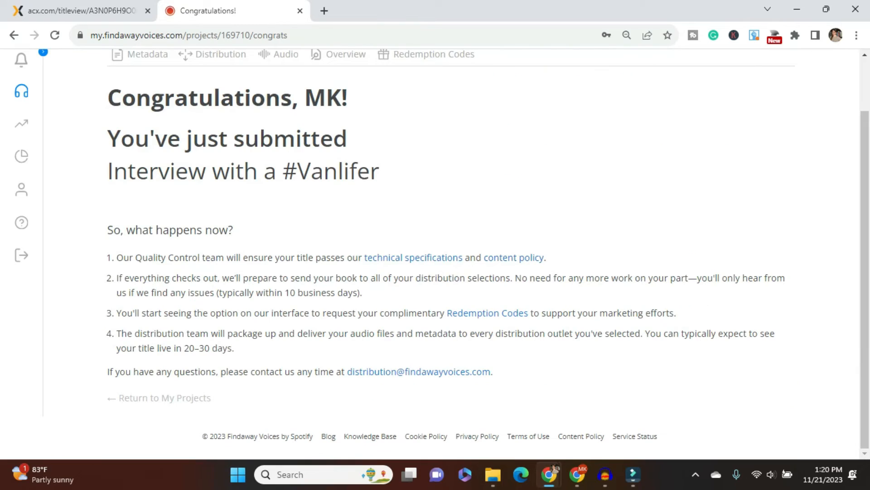